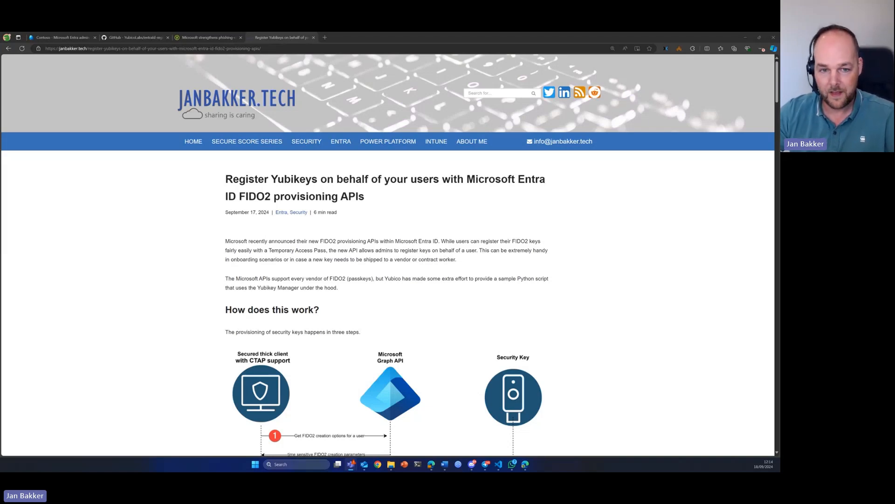
pyautogui.moveTo(149, 256)
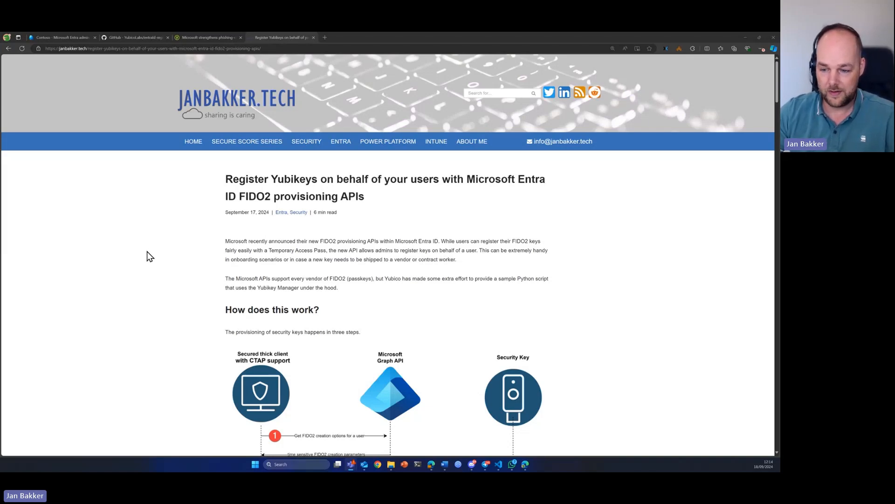
pyautogui.moveTo(196, 263)
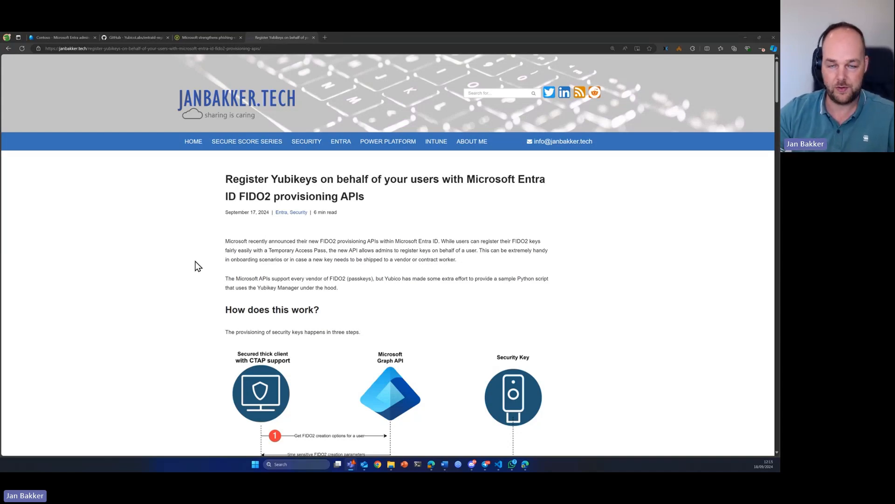
pyautogui.moveTo(226, 271)
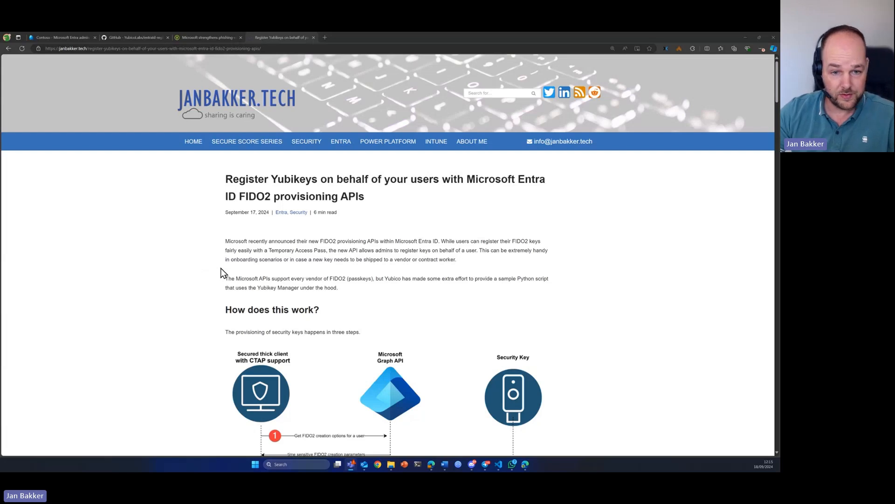
pyautogui.moveTo(231, 252)
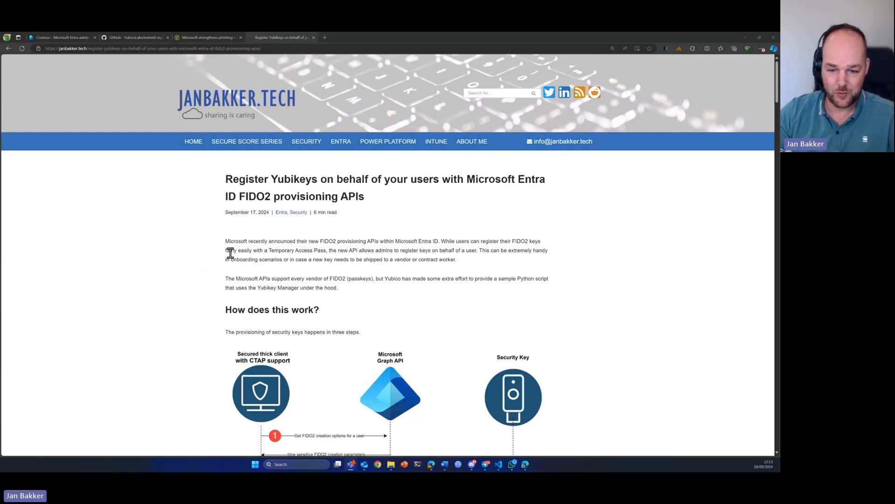
# Scroll the blog post down to the three-step FIDO2 provisioning diagram
pyautogui.scroll(-3)
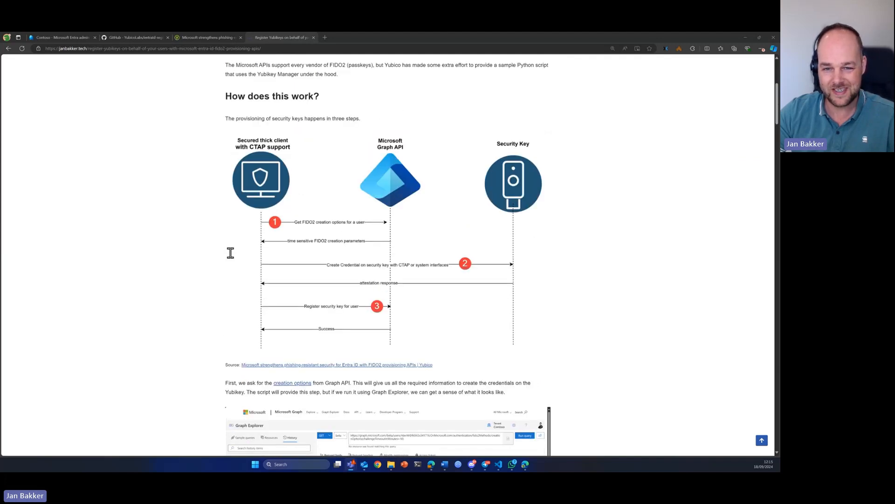
pyautogui.moveTo(291, 239)
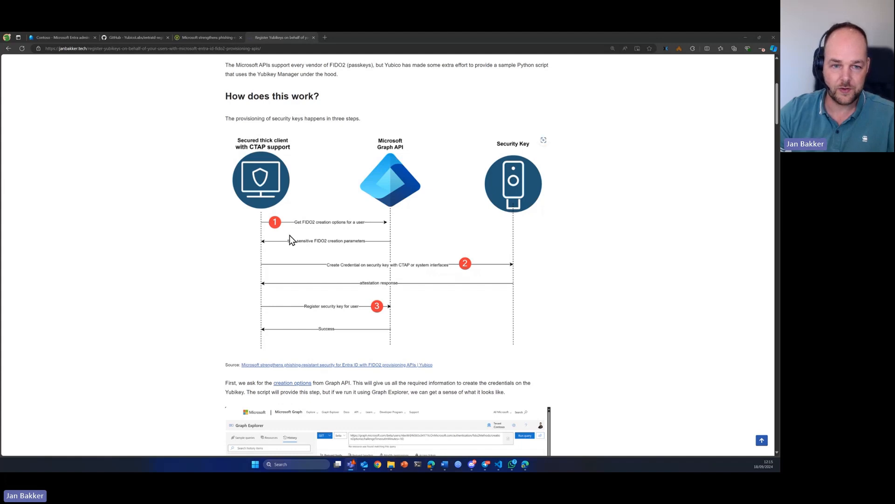
pyautogui.moveTo(300, 231)
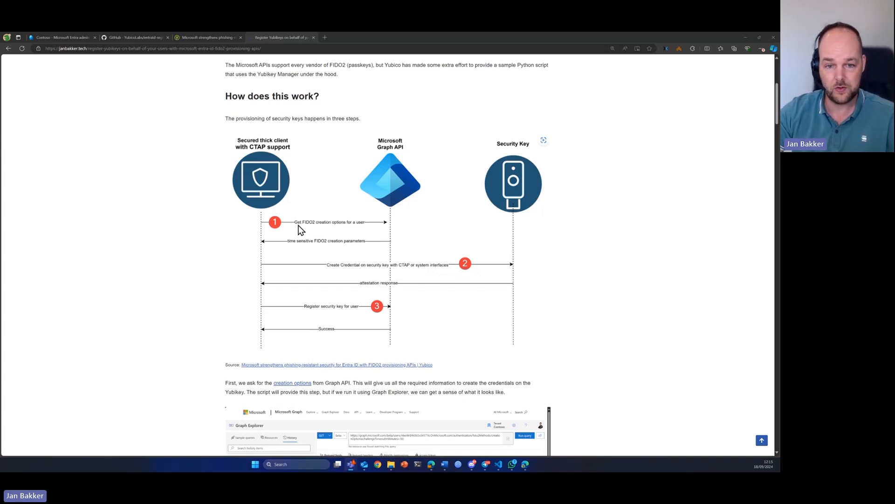
# Scroll past the Graph Explorer example to the 'What do we need?' prerequisites and software links
pyautogui.scroll(-3)
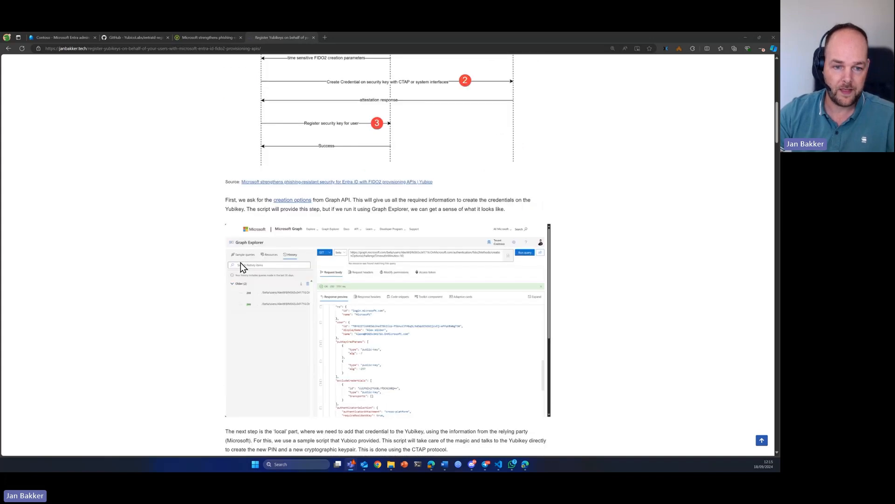
pyautogui.scroll(-3)
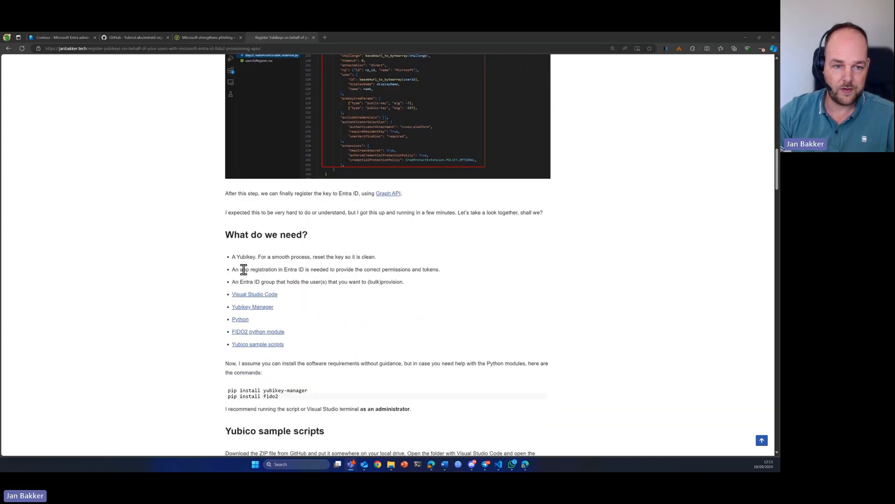
pyautogui.scroll(-3)
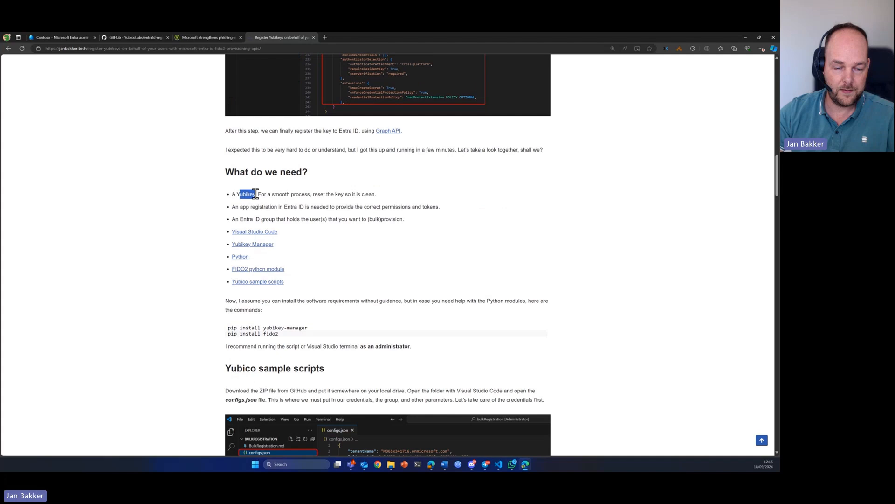
pyautogui.click(243, 194)
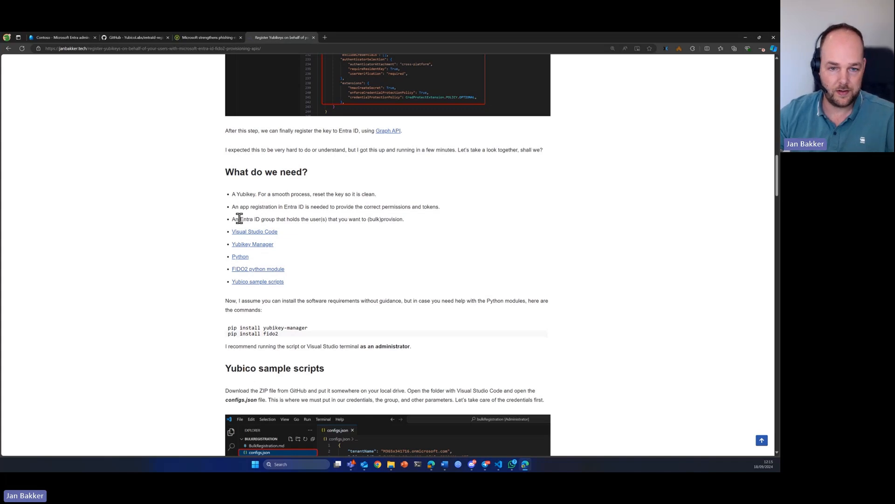
pyautogui.scroll(-3)
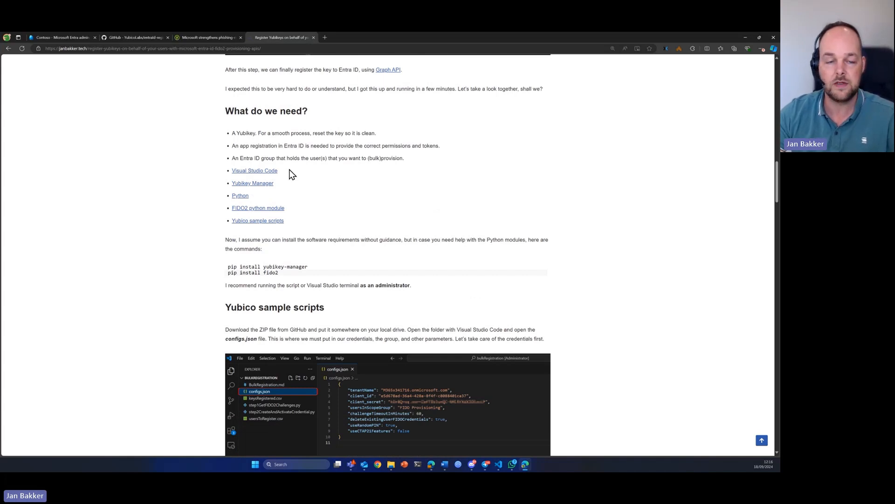
pyautogui.moveTo(248, 190)
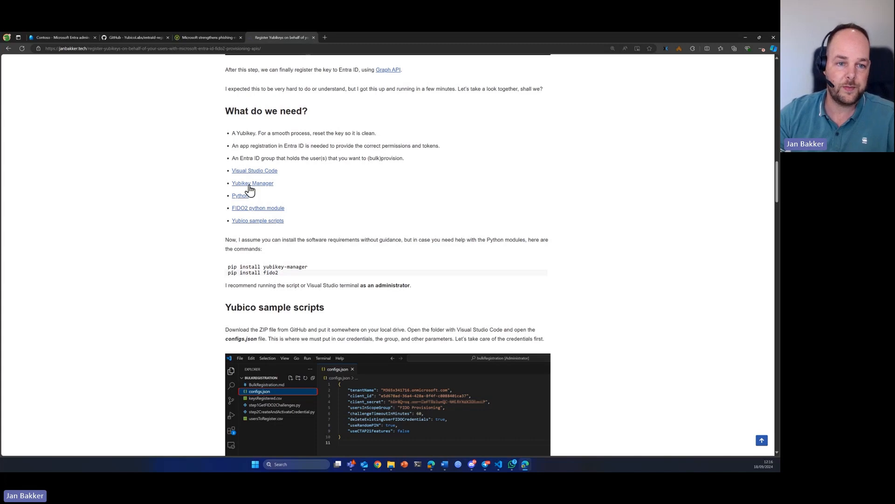
pyautogui.moveTo(240, 195)
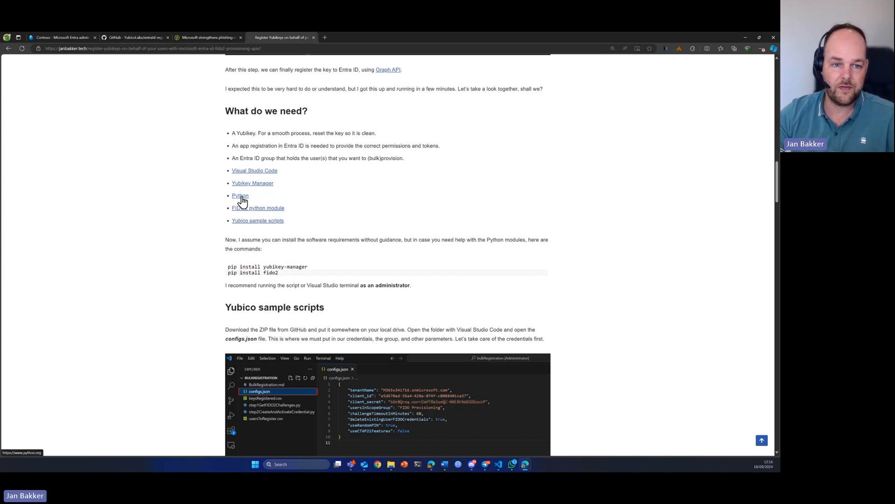
pyautogui.moveTo(254, 213)
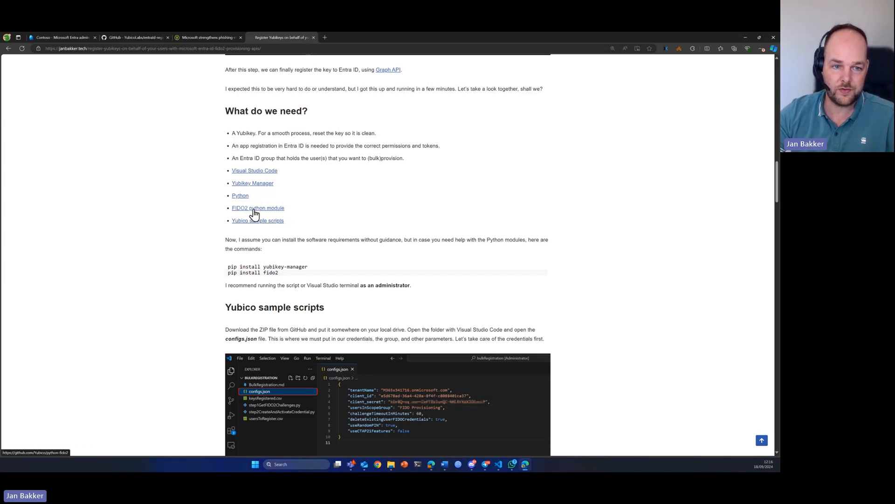
pyautogui.moveTo(216, 213)
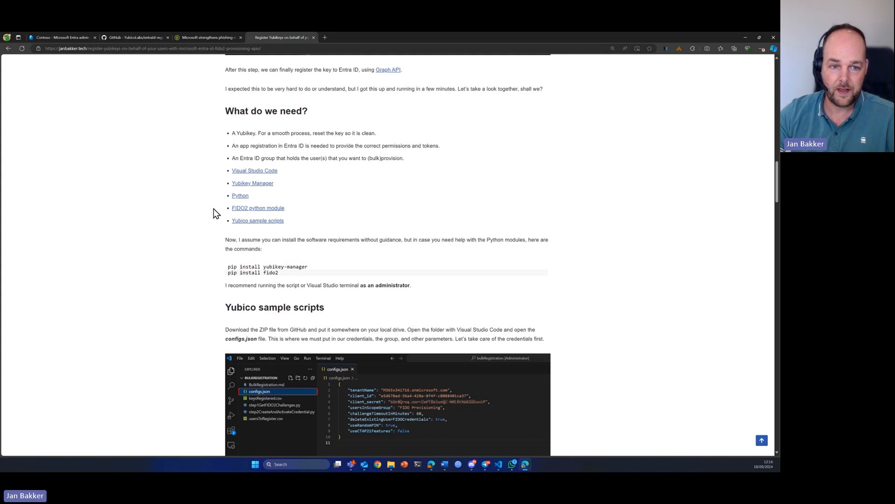
pyautogui.moveTo(257, 221)
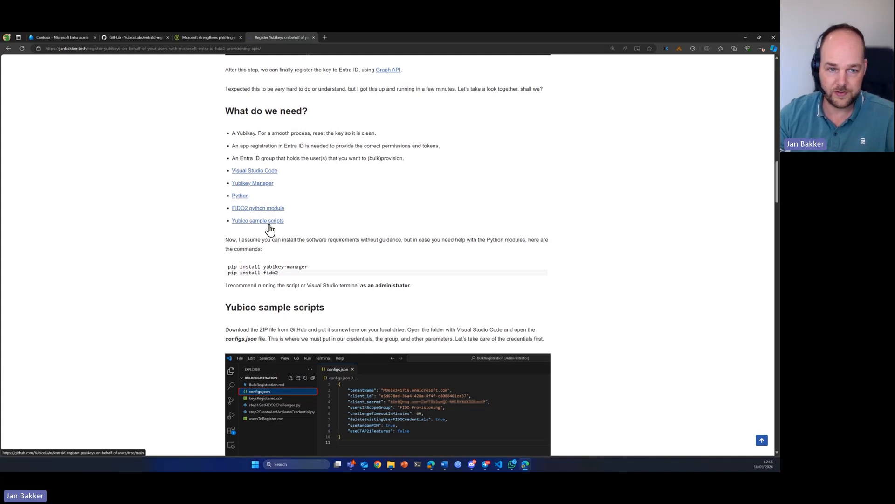
pyautogui.moveTo(148, 86)
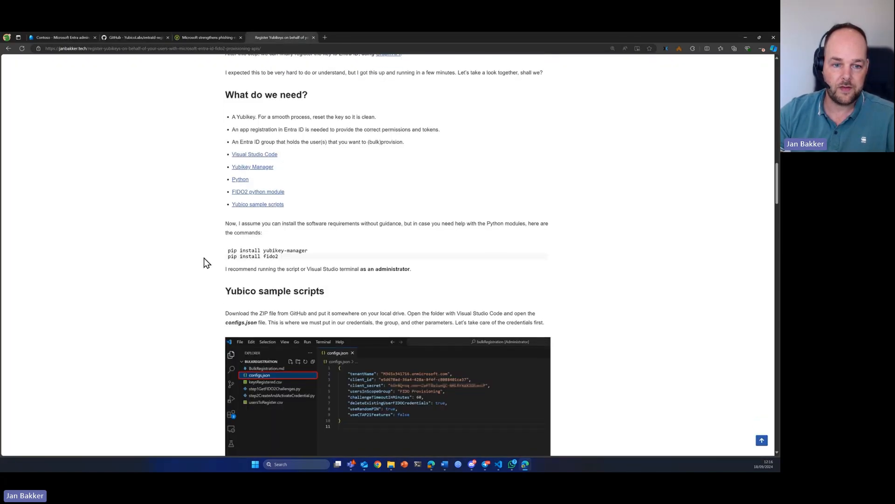
# Scroll to the Yubico sample scripts section showing the configs.json screenshot
pyautogui.scroll(-3)
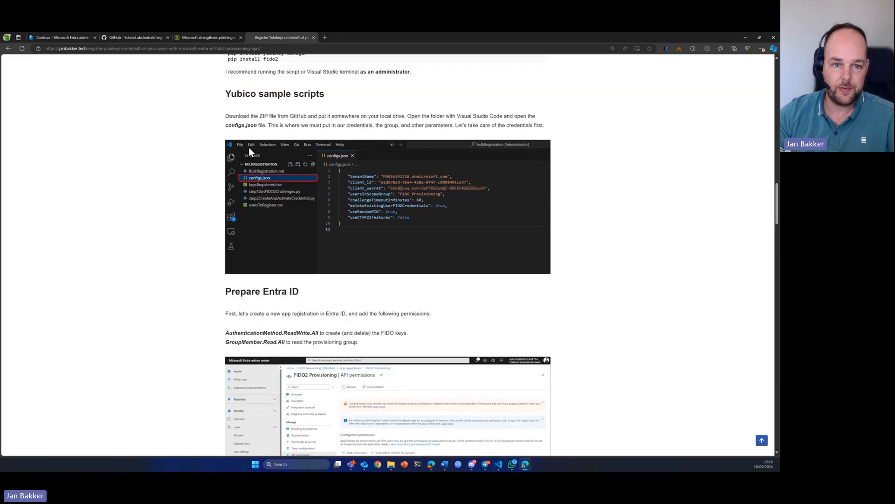
pyautogui.moveTo(346, 184)
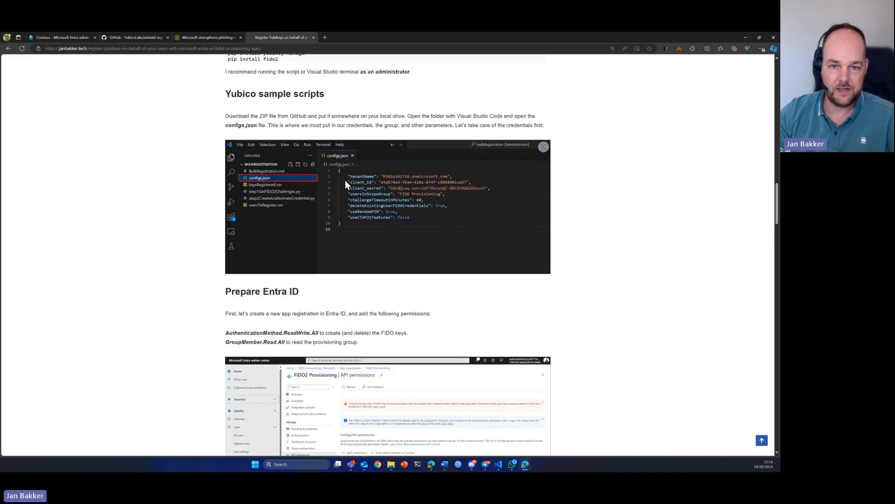
pyautogui.moveTo(396, 189)
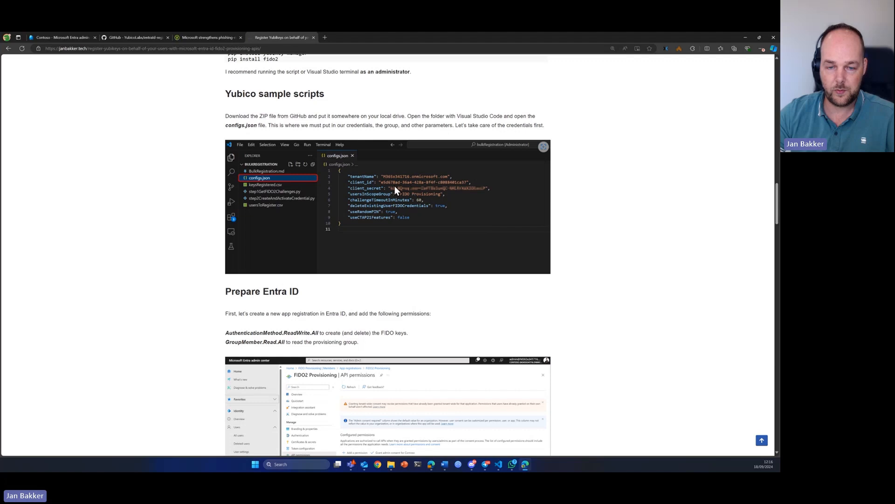
pyautogui.moveTo(381, 194)
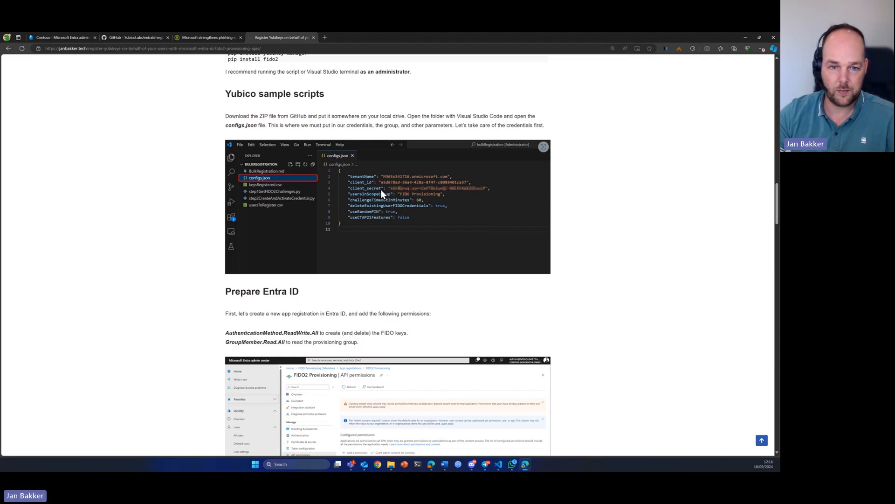
pyautogui.moveTo(494, 382)
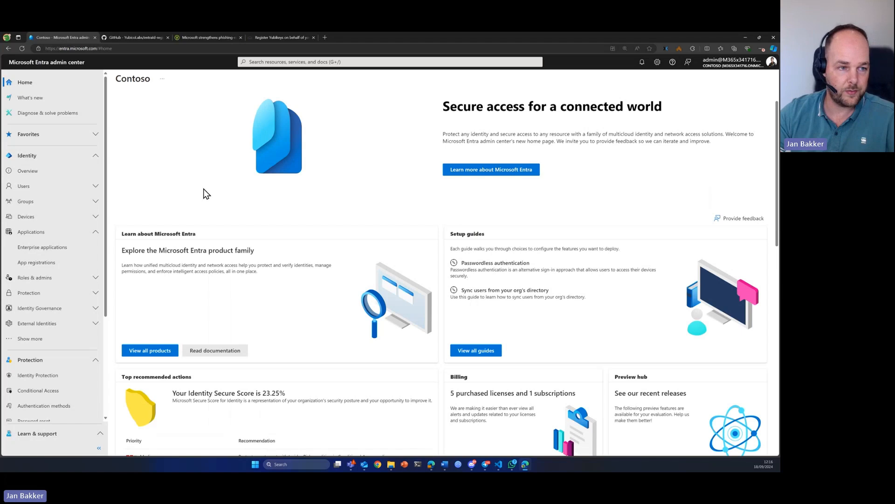
# Open Identity > Overview in Entra to show Contoso's primary domain name
pyautogui.click(28, 170)
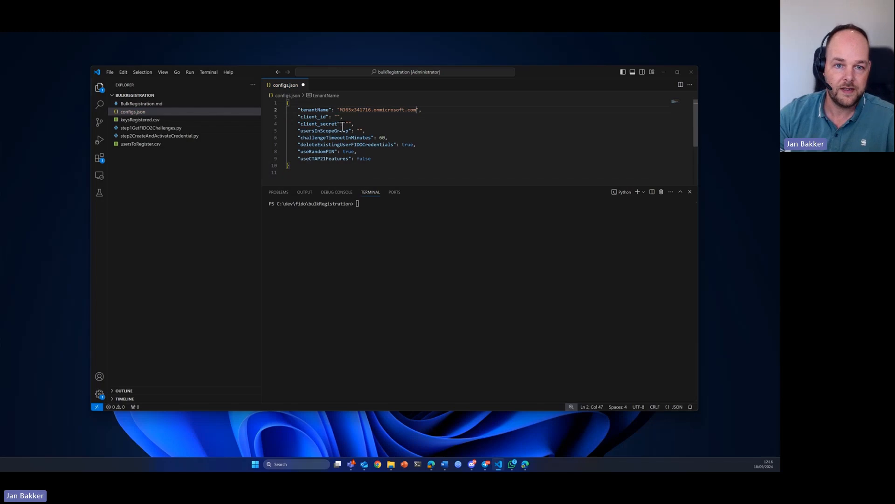
pyautogui.click(337, 116)
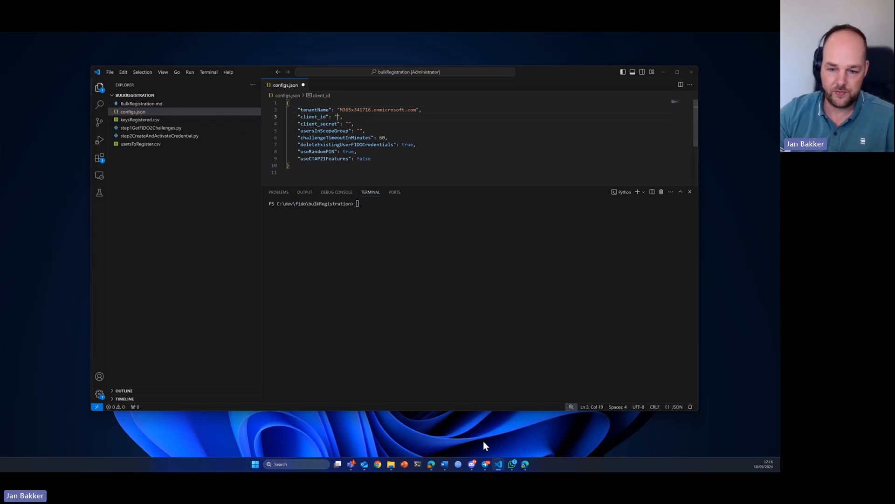
pyautogui.moveTo(526, 464)
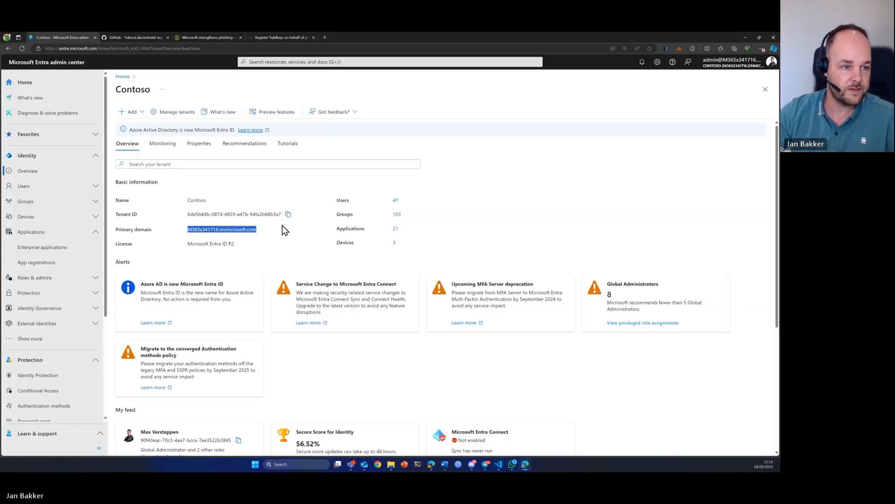
# Create a new app registration named 'Demo app' with single-tenant access
pyautogui.click(36, 262)
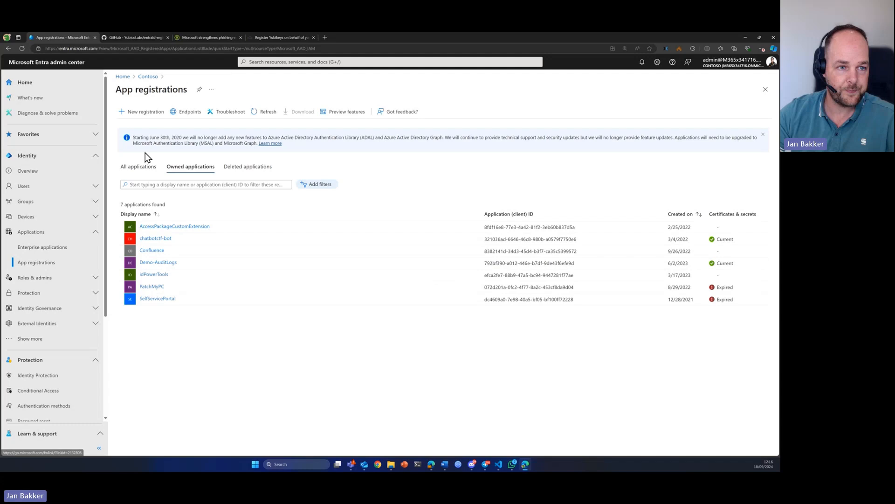
pyautogui.click(145, 111)
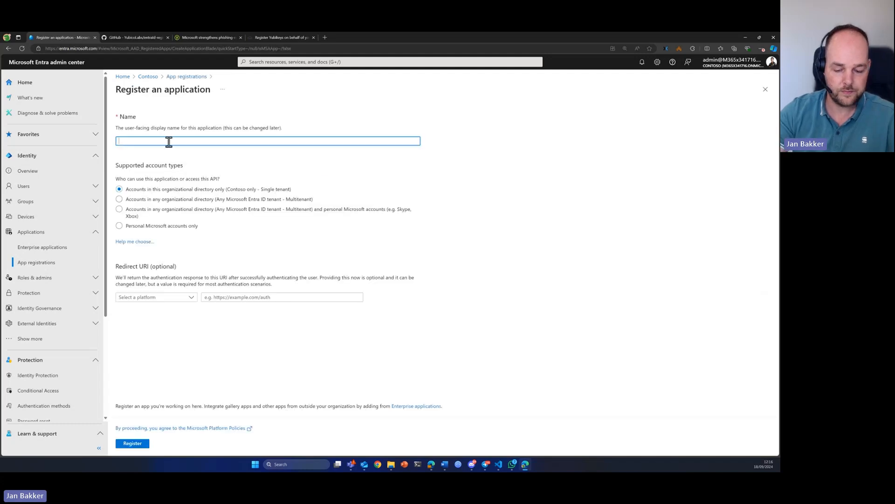
pyautogui.write('Demo app')
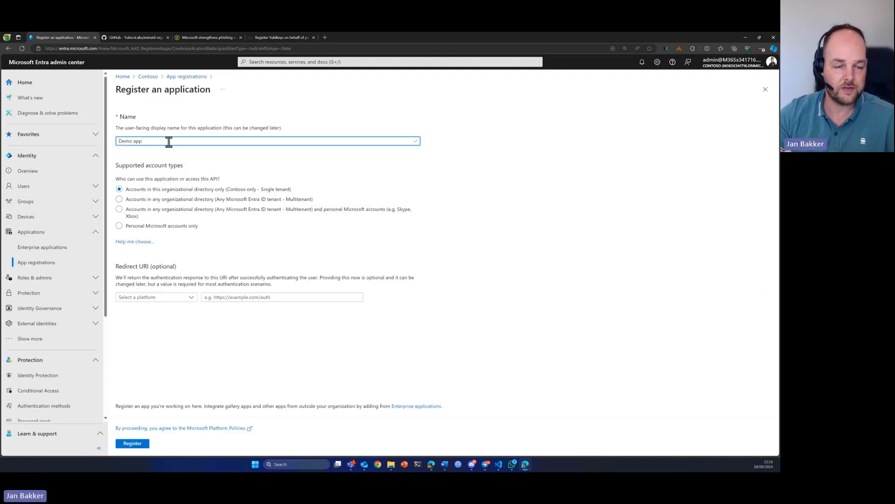
pyautogui.moveTo(284, 191)
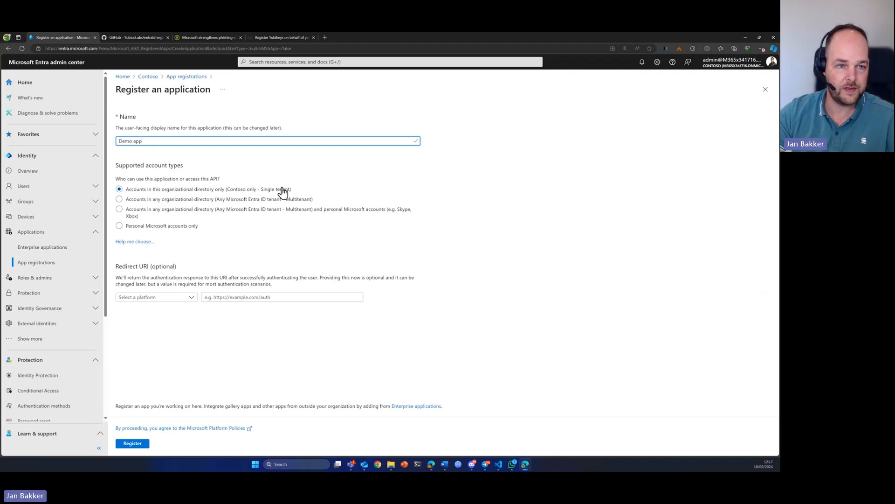
pyautogui.moveTo(258, 258)
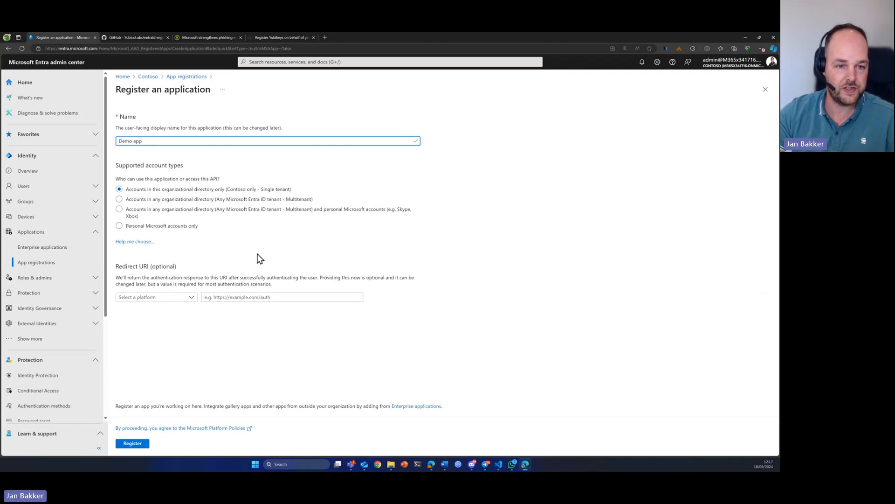
pyautogui.click(132, 443)
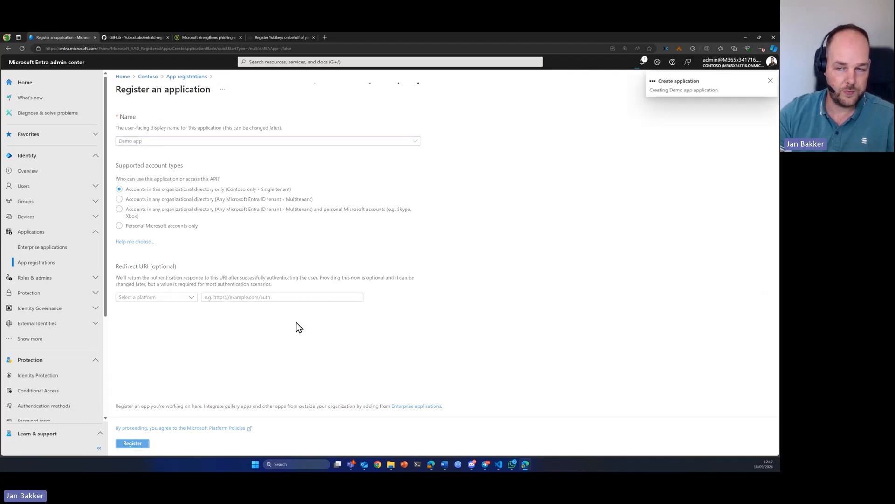
pyautogui.click(132, 442)
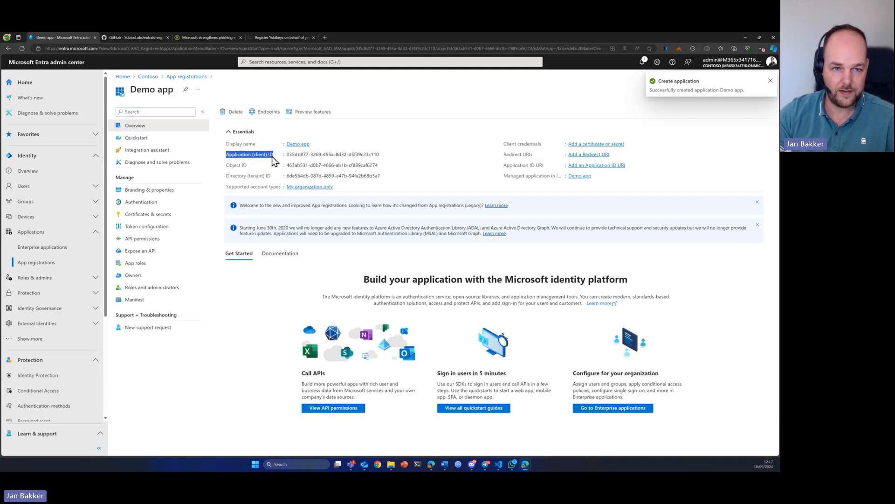
pyautogui.click(384, 155)
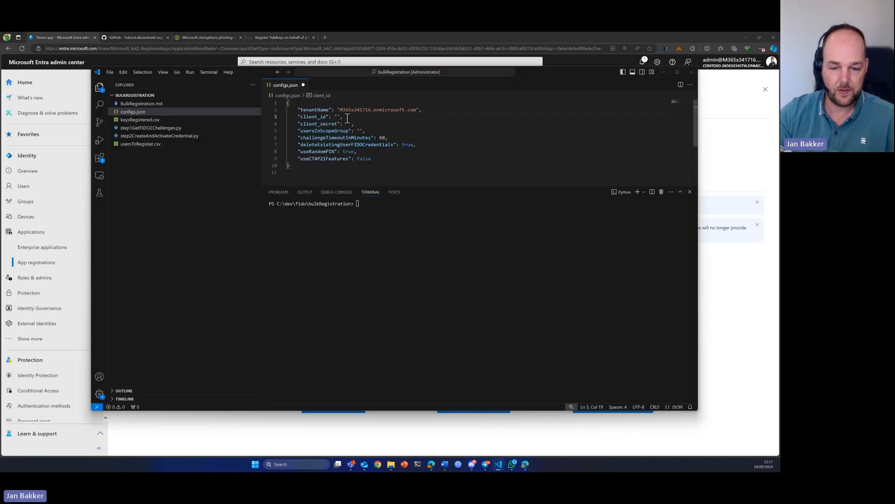
pyautogui.write('035db877-3269-455a-8d32-d5f39c23c110')
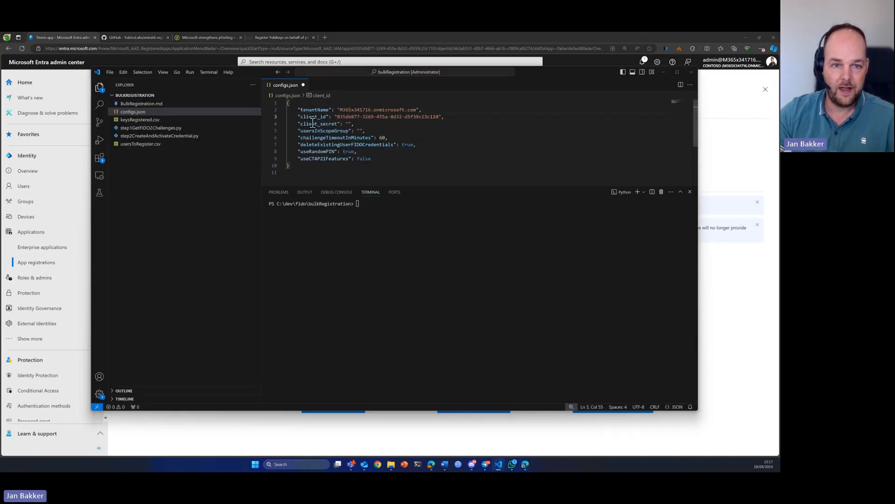
pyautogui.doubleClick(319, 124)
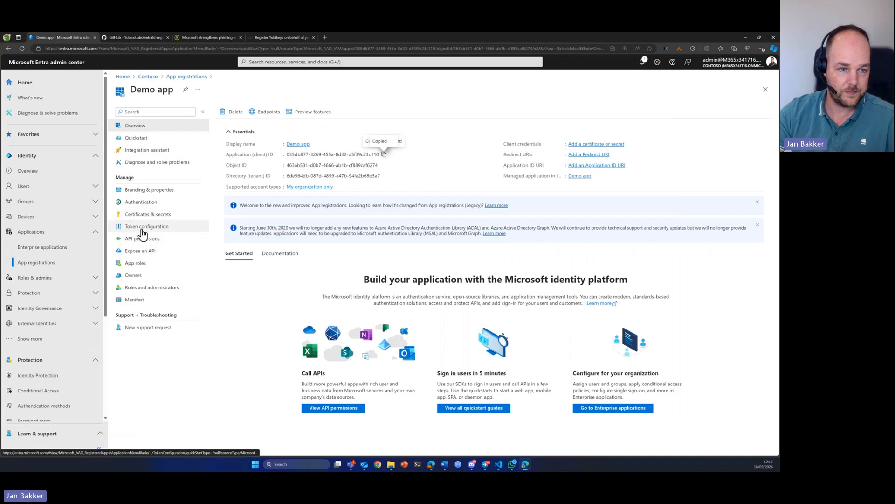
# Add client secret 'Demo' expiring 3/17/2025 under Certificates & secrets and copy its value
pyautogui.click(147, 214)
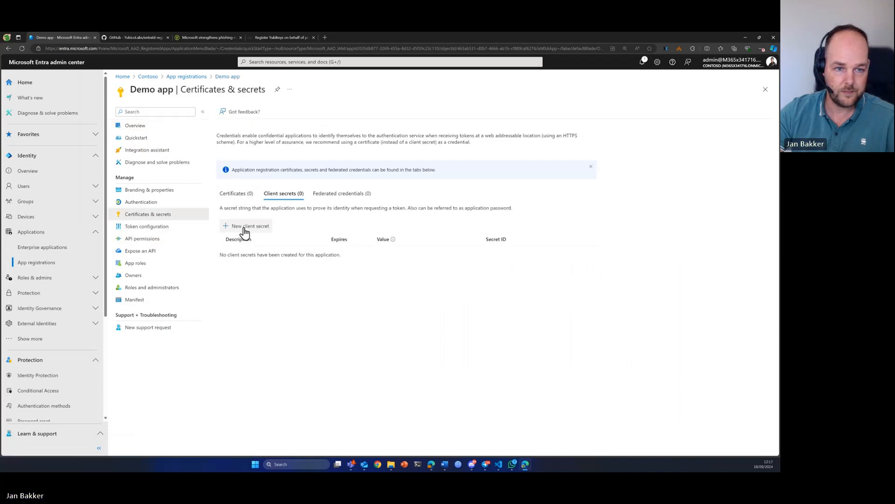
pyautogui.click(246, 225)
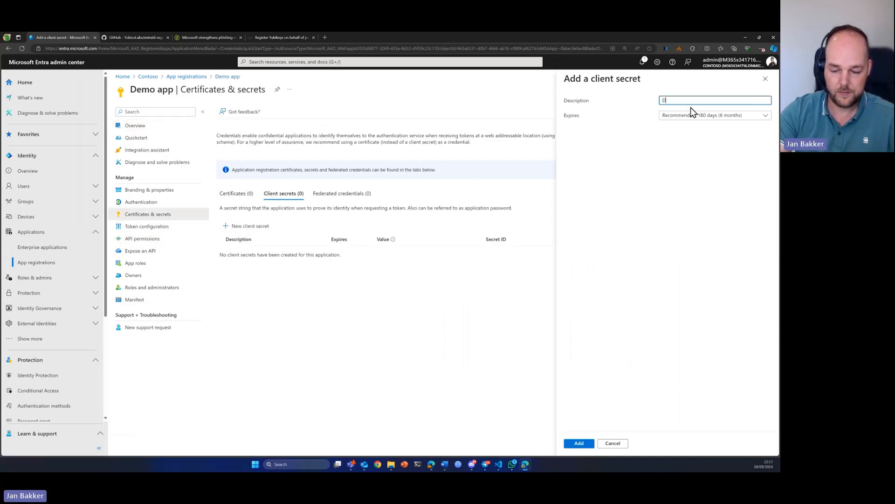
pyautogui.click(578, 443)
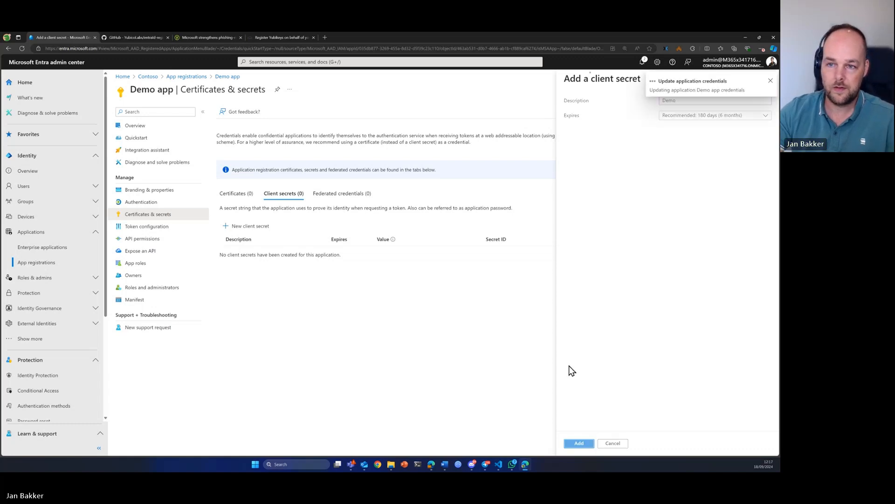
pyautogui.click(579, 443)
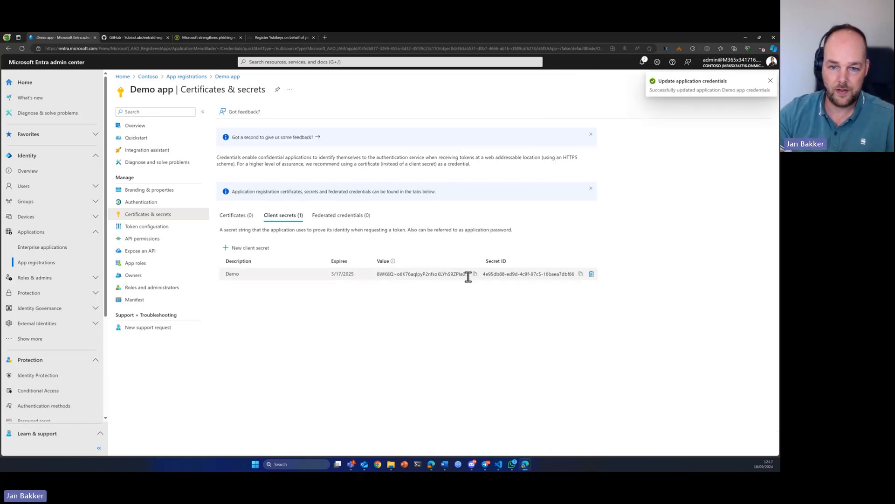
pyautogui.click(474, 274)
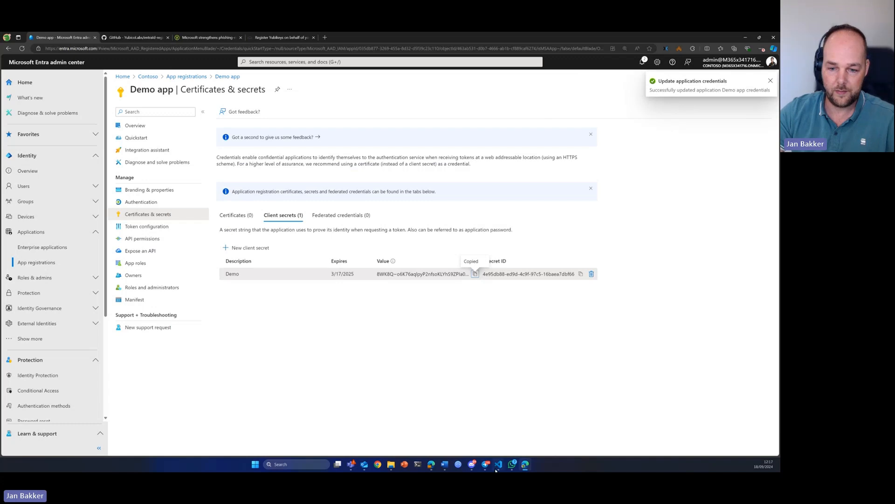
pyautogui.click(499, 463)
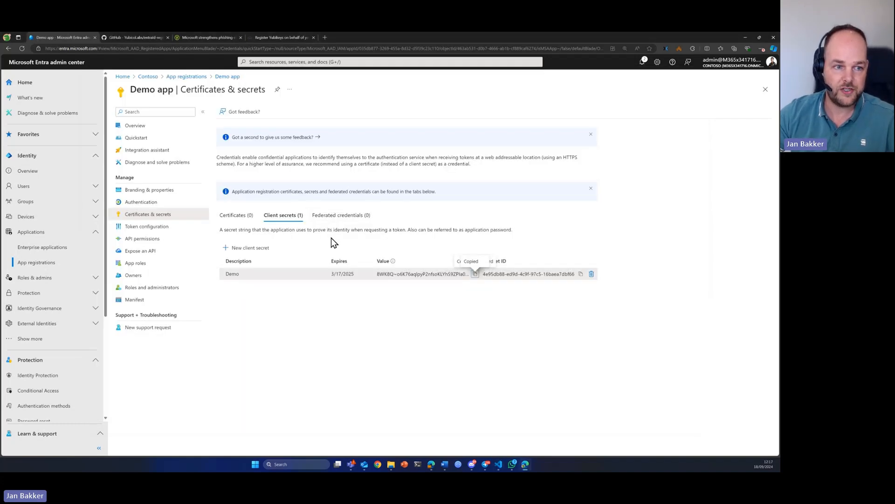
# Choose Microsoft Graph application permissions, checking the blog for UserAuthenticationMethod.ReadWrite.All
pyautogui.click(142, 238)
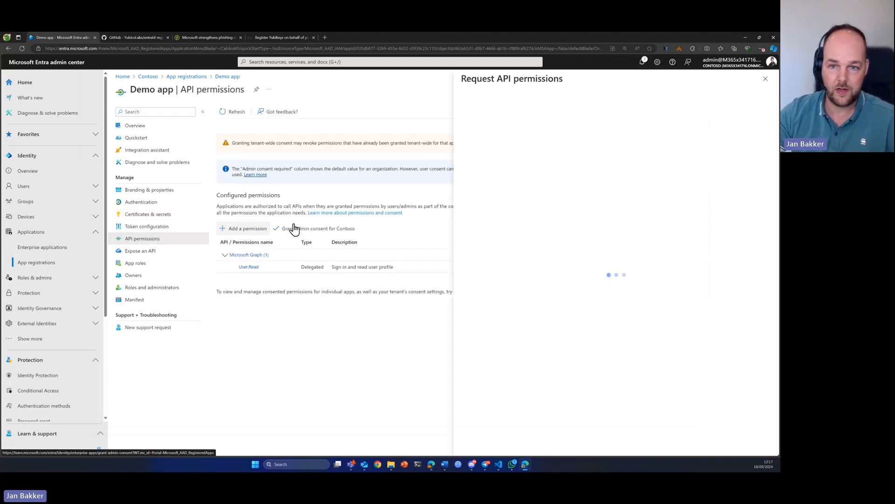
pyautogui.click(247, 228)
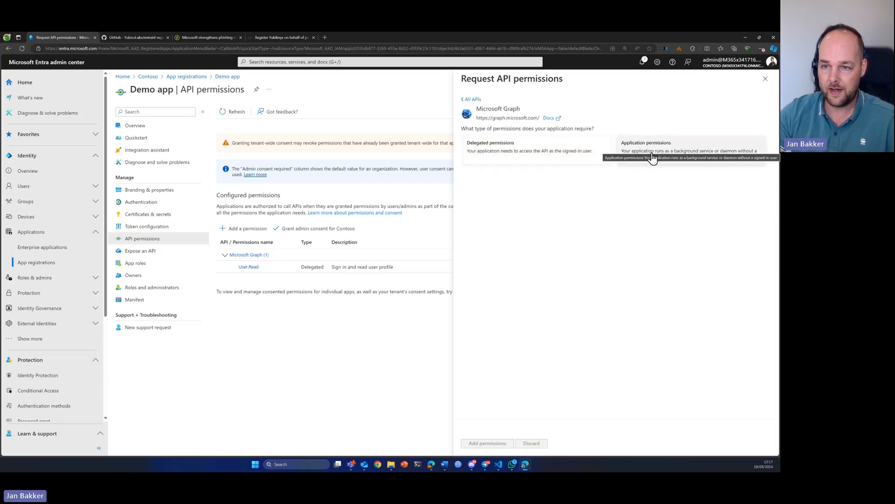
pyautogui.click(645, 142)
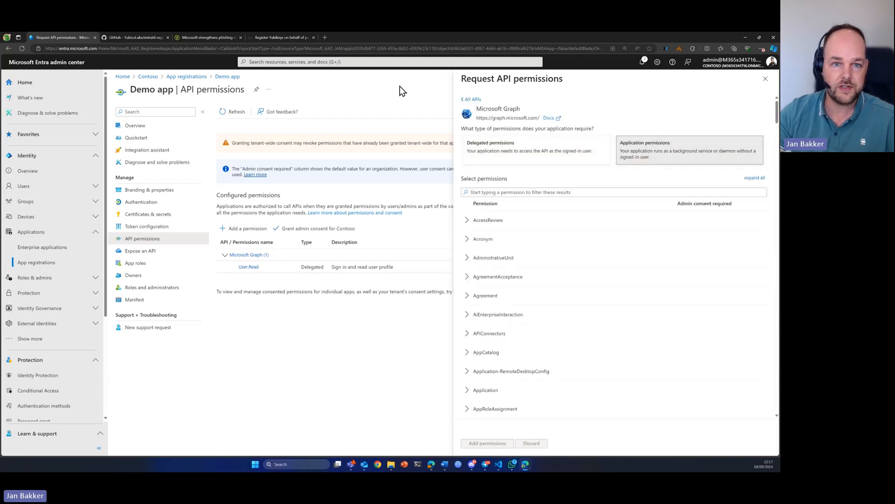
pyautogui.click(280, 37)
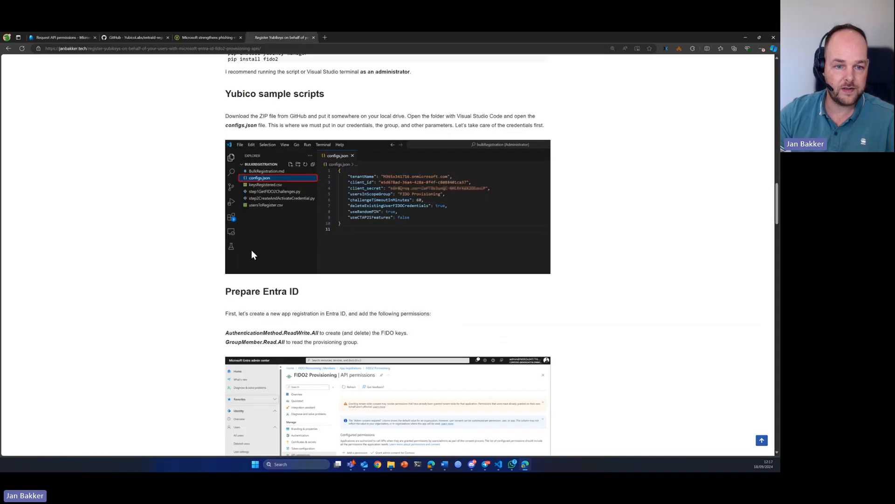
pyautogui.scroll(-3)
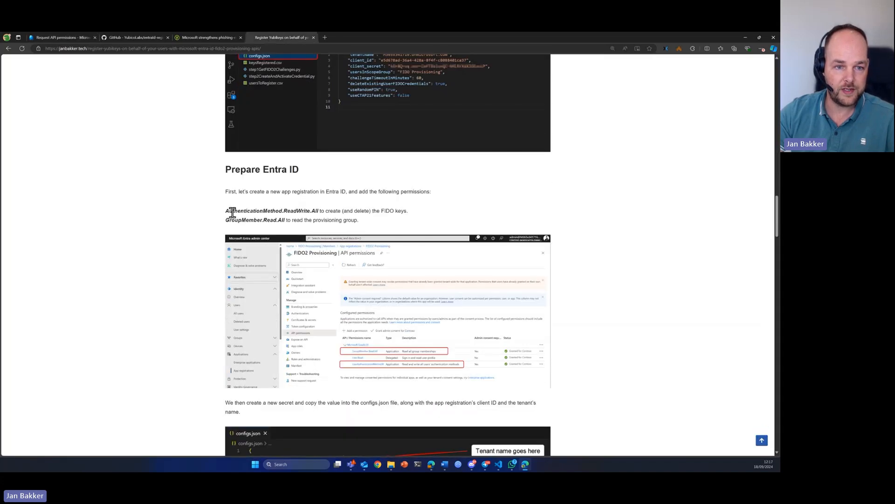
pyautogui.doubleClick(243, 210)
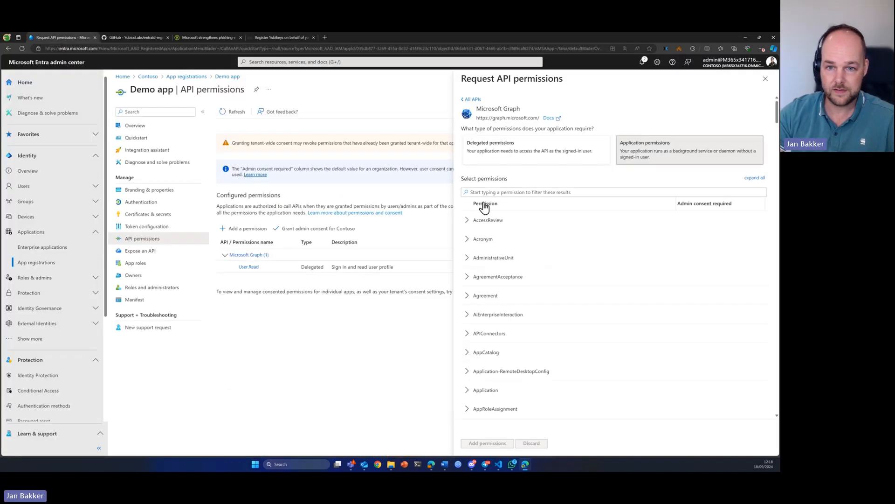
pyautogui.write('AuthenticationMethod.ReadWrite.All')
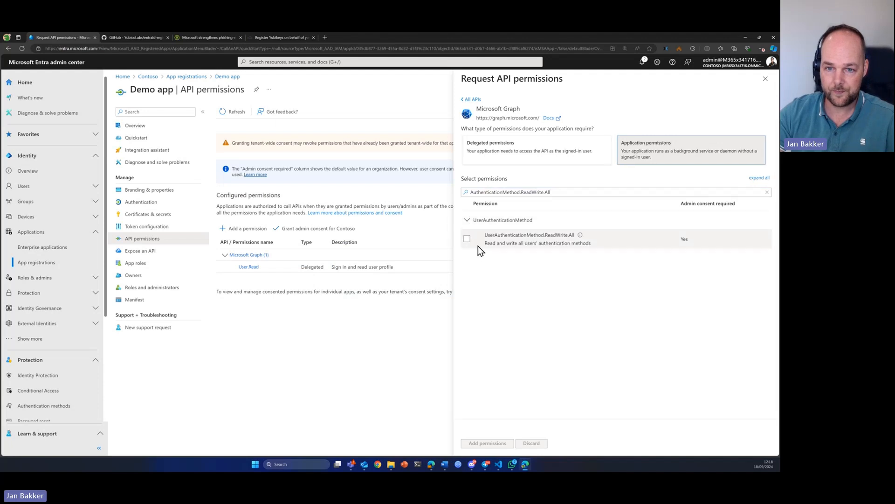
# Add UserAuthenticationMethod.ReadWrite.All and GroupMember.Read.All, then grant Contoso admin consent
pyautogui.click(281, 37)
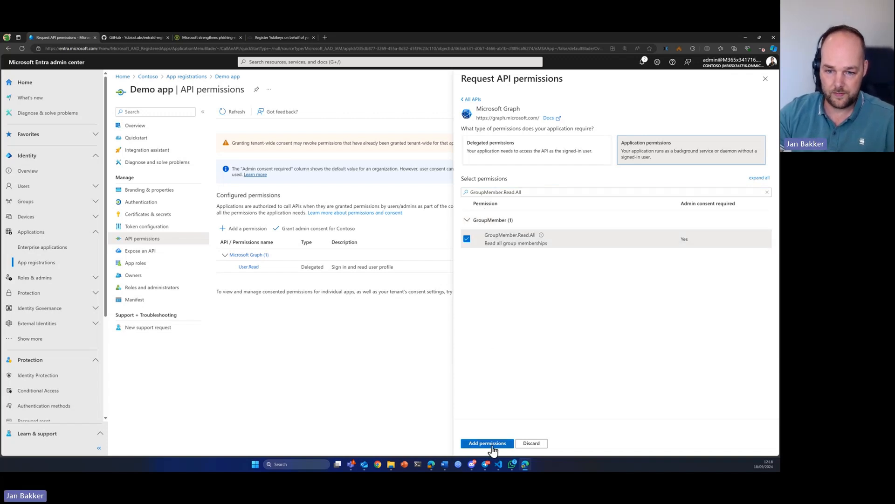
pyautogui.click(486, 442)
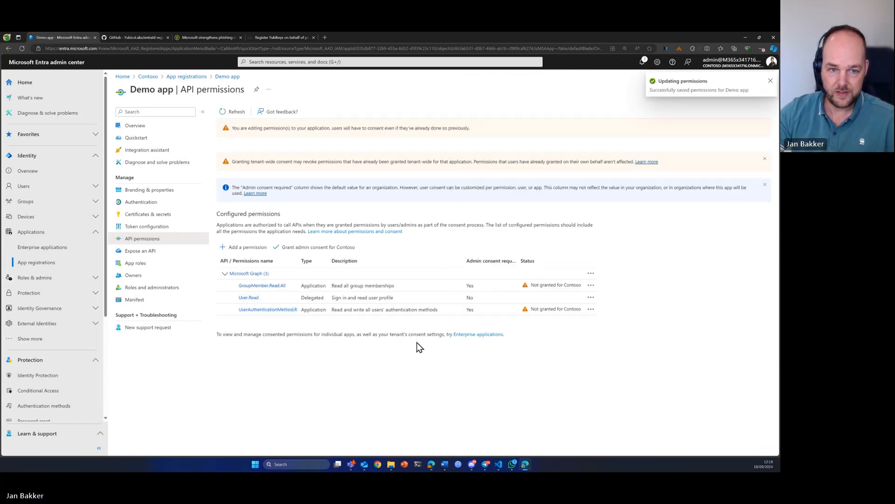
pyautogui.click(318, 247)
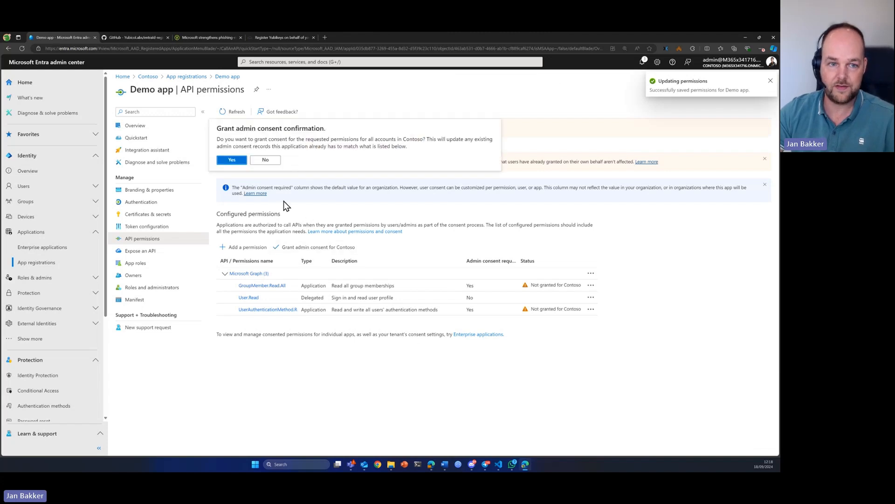
pyautogui.click(231, 159)
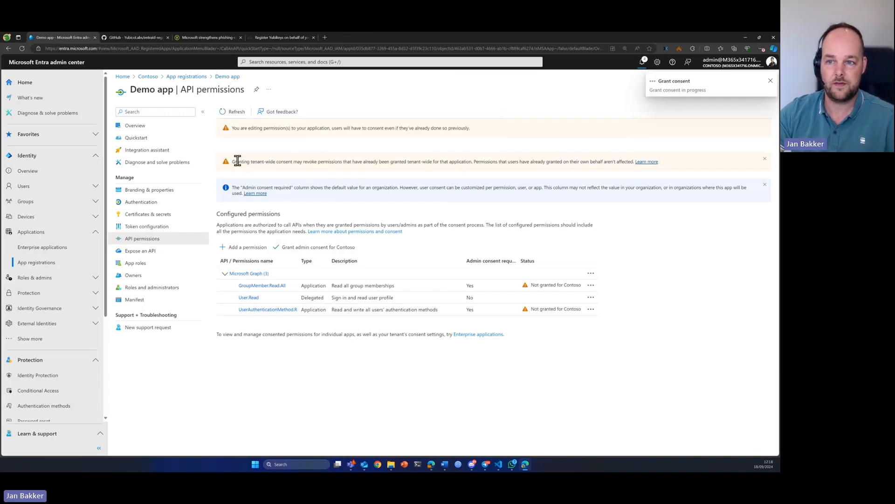
pyautogui.click(317, 247)
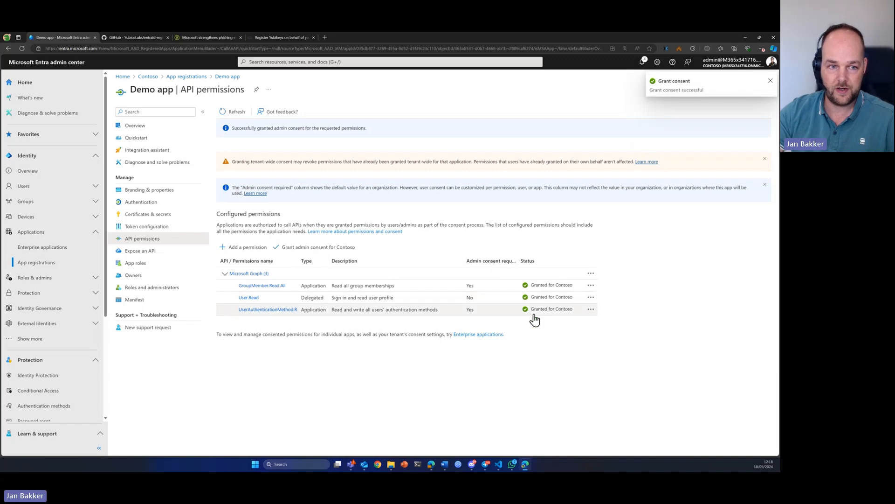
pyautogui.moveTo(148, 226)
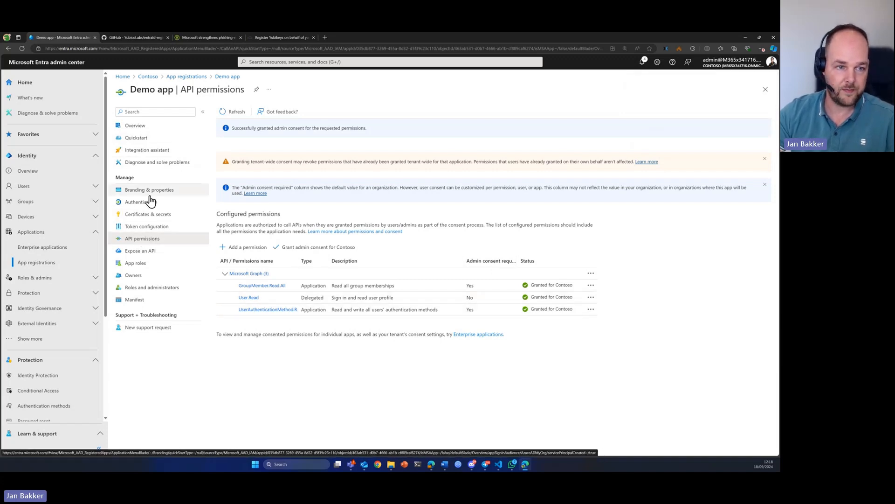
# Copy the Application (client) ID from the Demo app overview
pyautogui.click(135, 125)
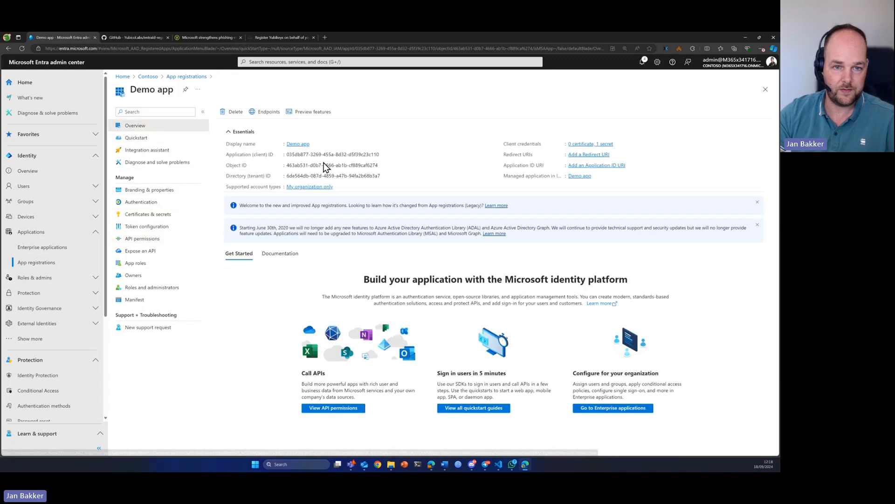
pyautogui.doubleClick(308, 154)
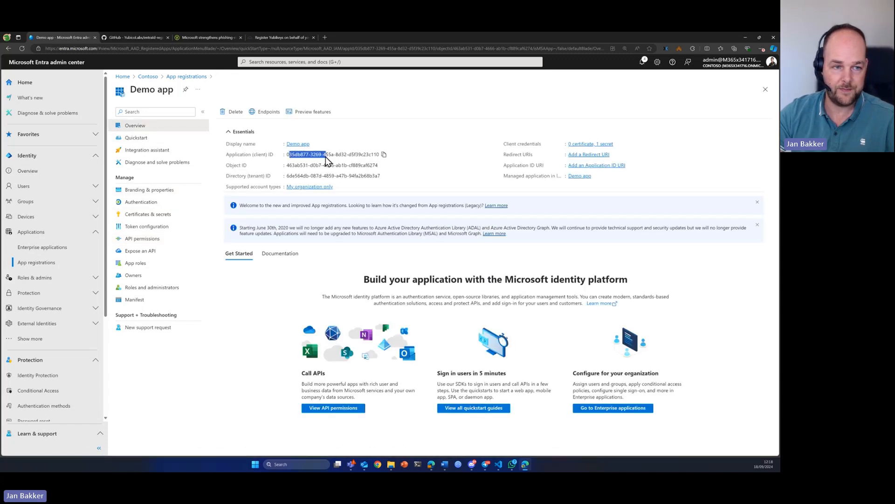
pyautogui.moveTo(507, 467)
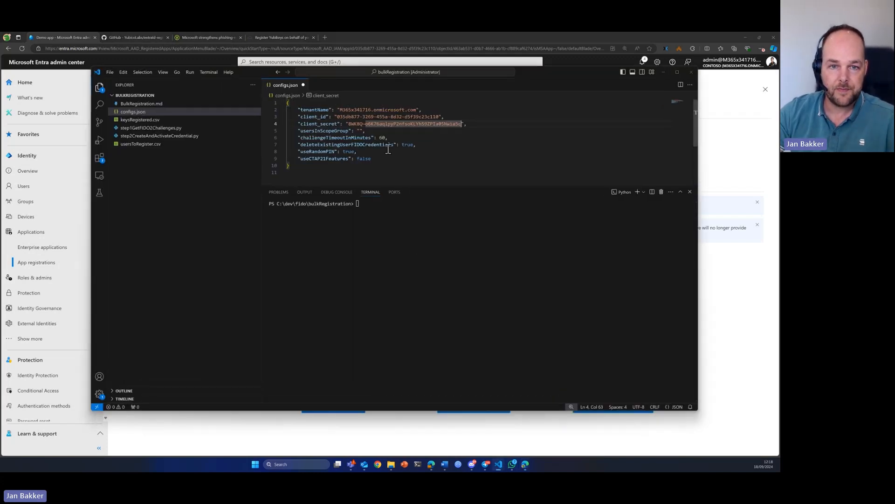
pyautogui.click(359, 130)
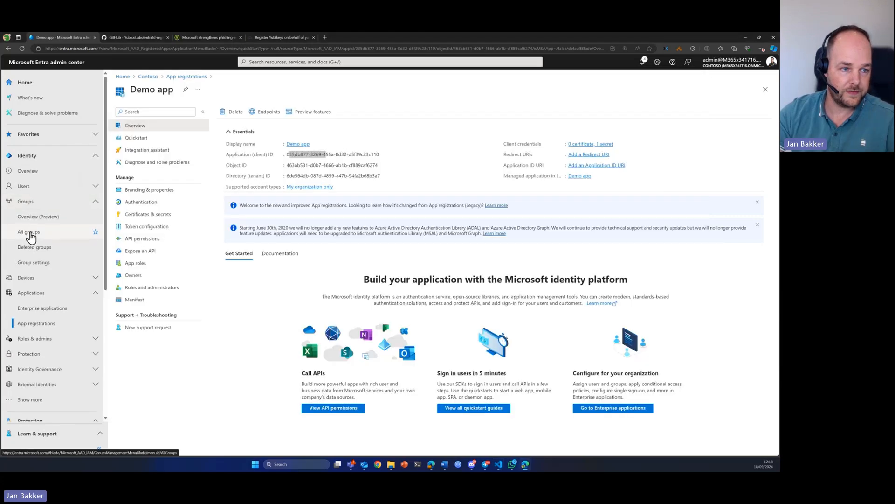
# Search All groups for 'fido', open FIDO Provisioning, and view its one member
pyautogui.click(28, 231)
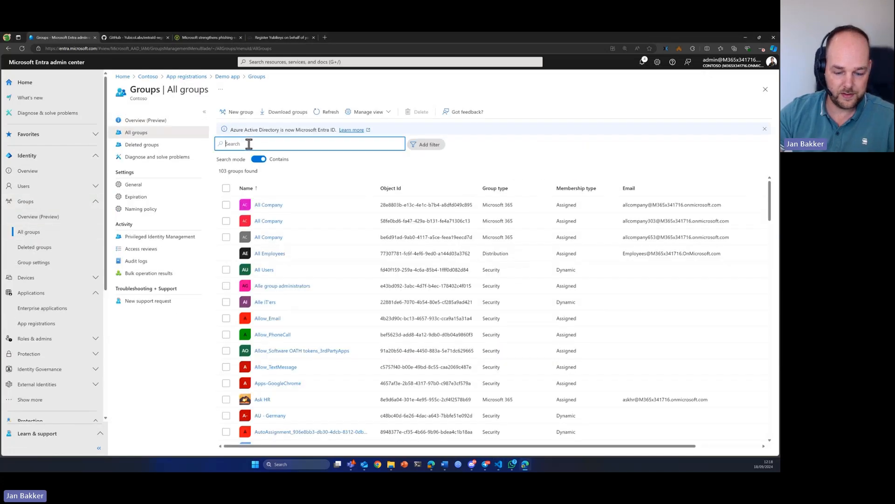
pyautogui.write('fido')
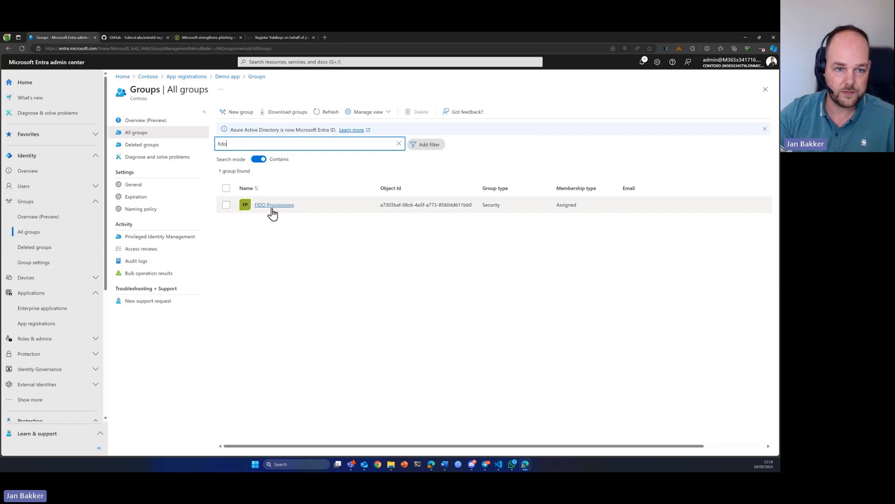
pyautogui.click(274, 205)
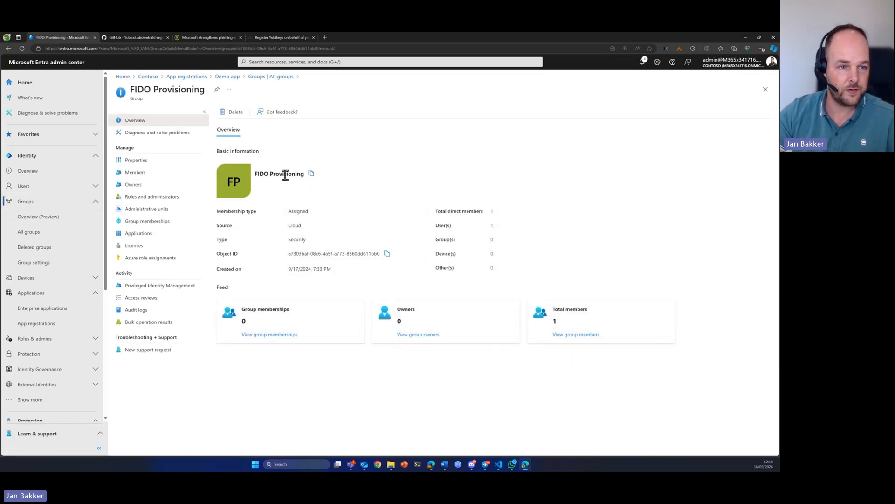
pyautogui.click(136, 172)
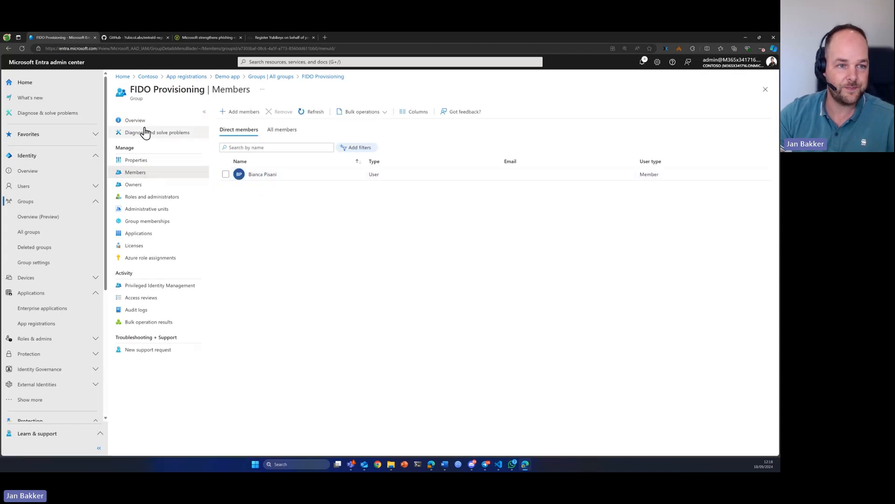
pyautogui.click(135, 120)
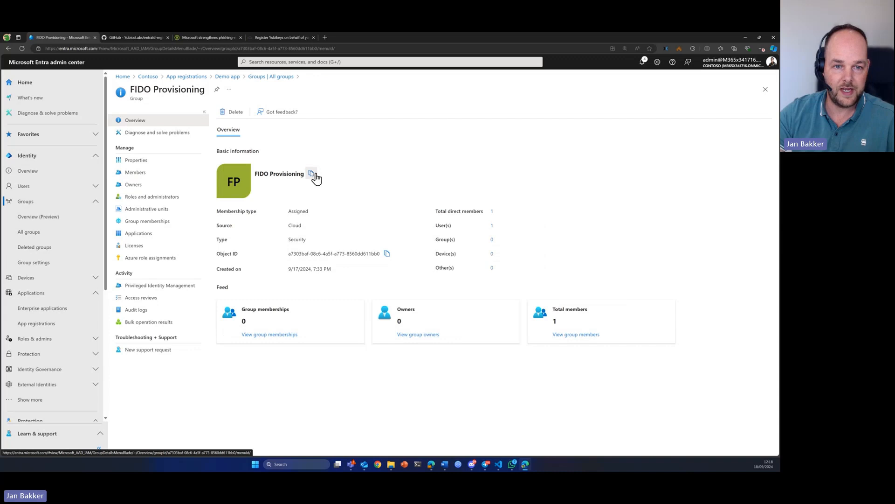
pyautogui.moveTo(499, 448)
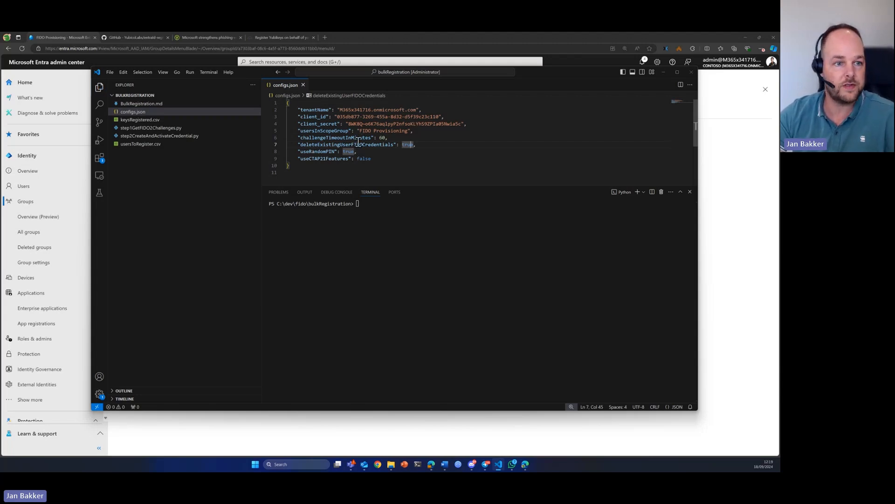
pyautogui.moveTo(38, 216)
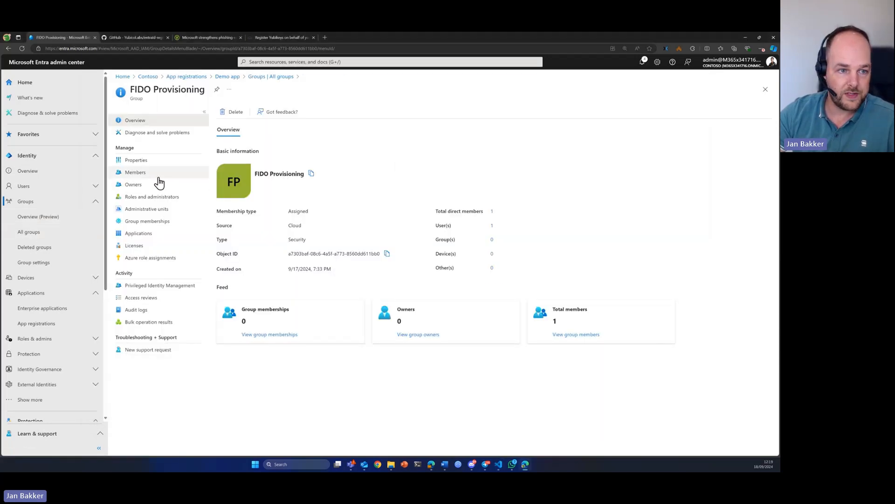
pyautogui.click(135, 172)
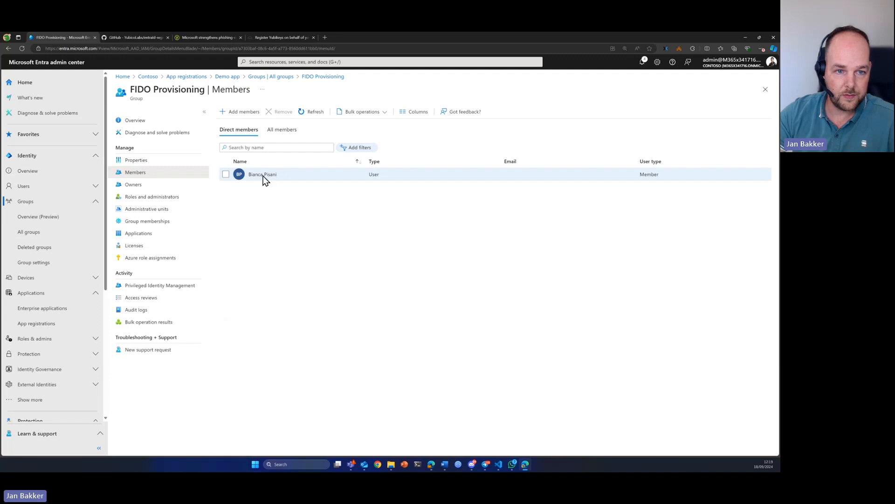
pyautogui.click(262, 173)
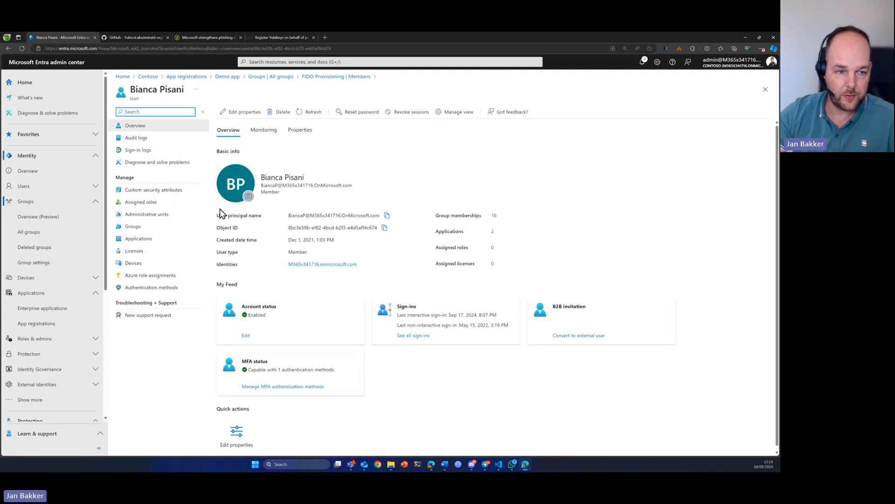
pyautogui.click(150, 287)
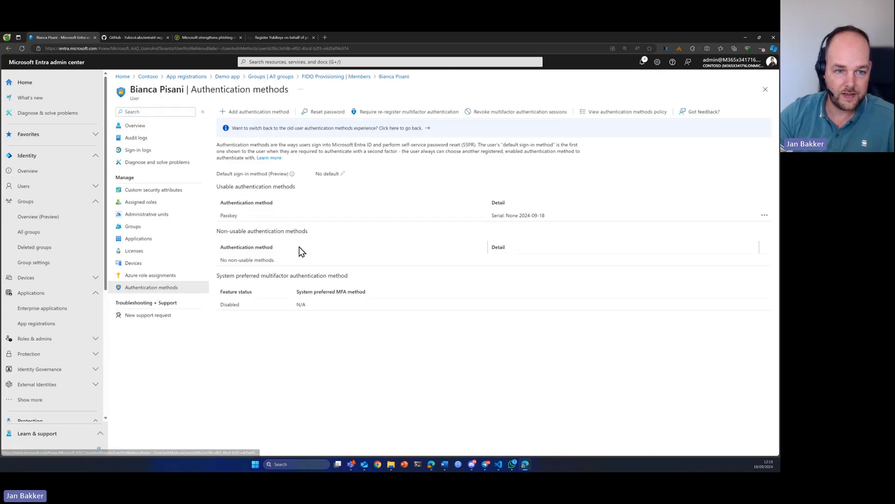
pyautogui.doubleClick(228, 216)
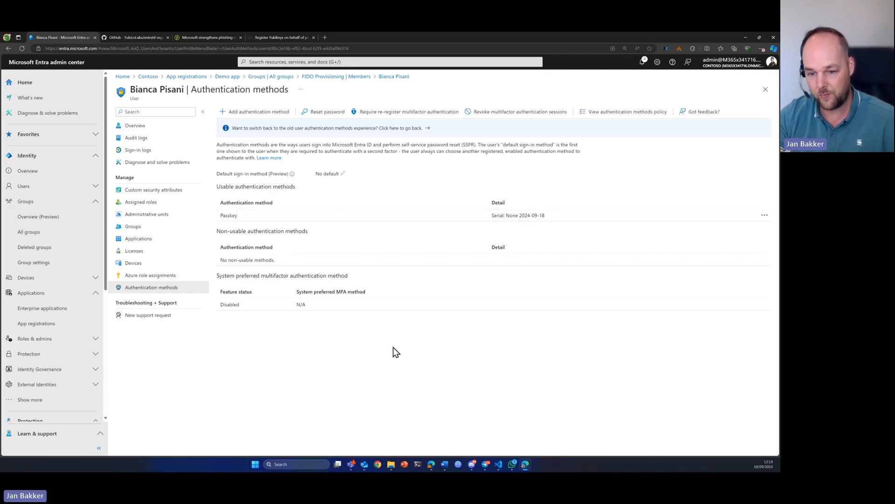
pyautogui.moveTo(494, 115)
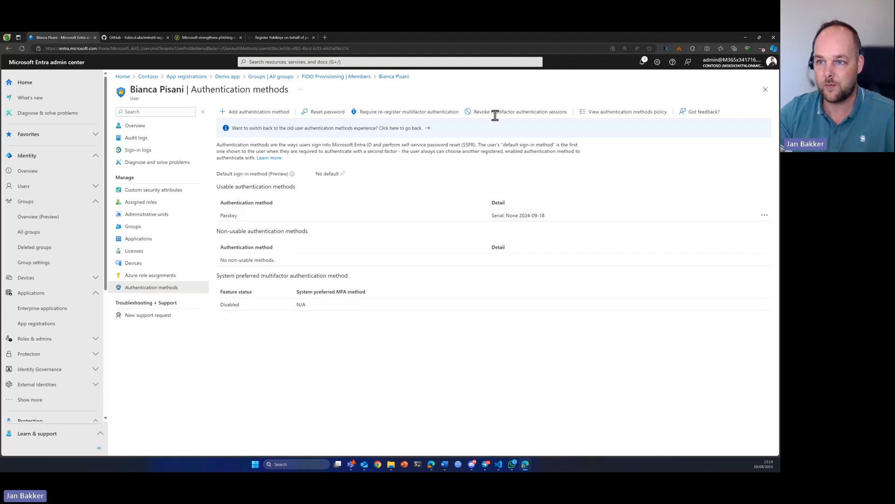
pyautogui.moveTo(562, 391)
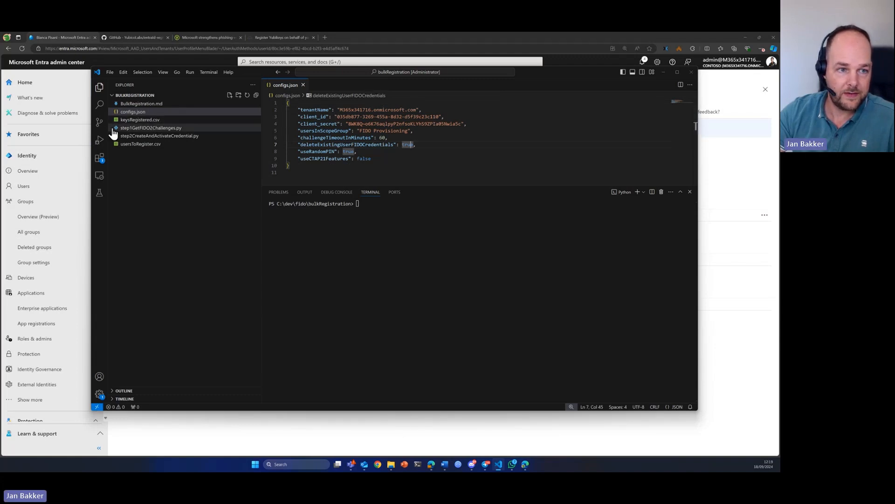
# Run step1GetFIDO2Challenges.py and review the deleted-credential note and creation options
pyautogui.click(151, 127)
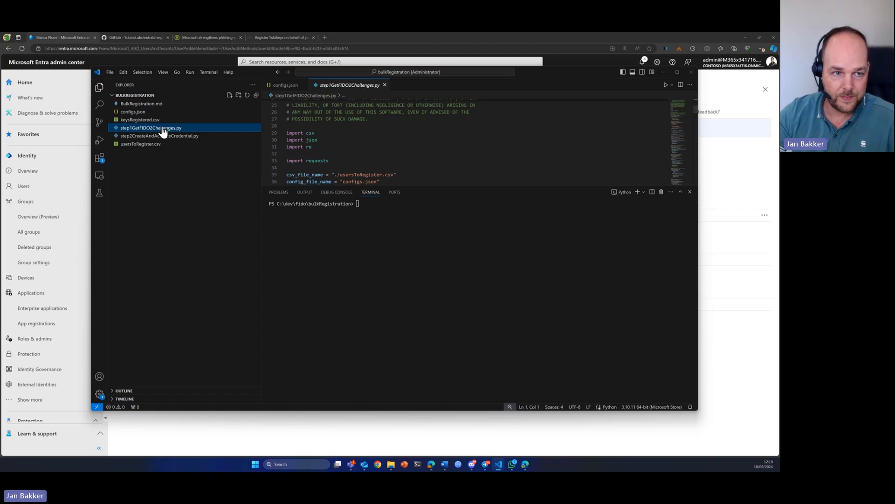
pyautogui.moveTo(398, 156)
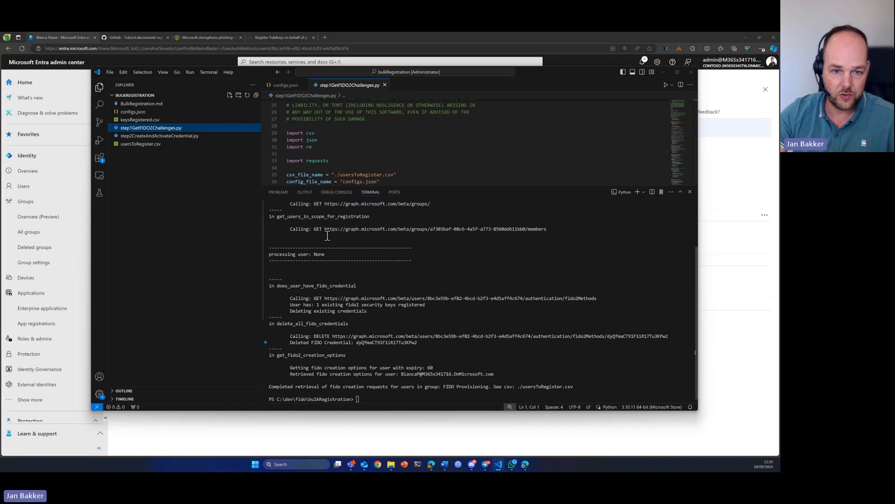
pyautogui.scroll(3)
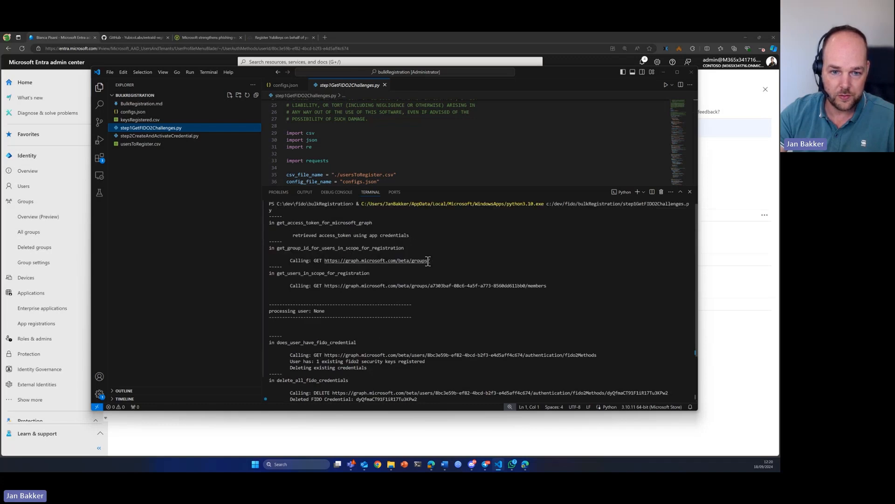
pyautogui.scroll(-3)
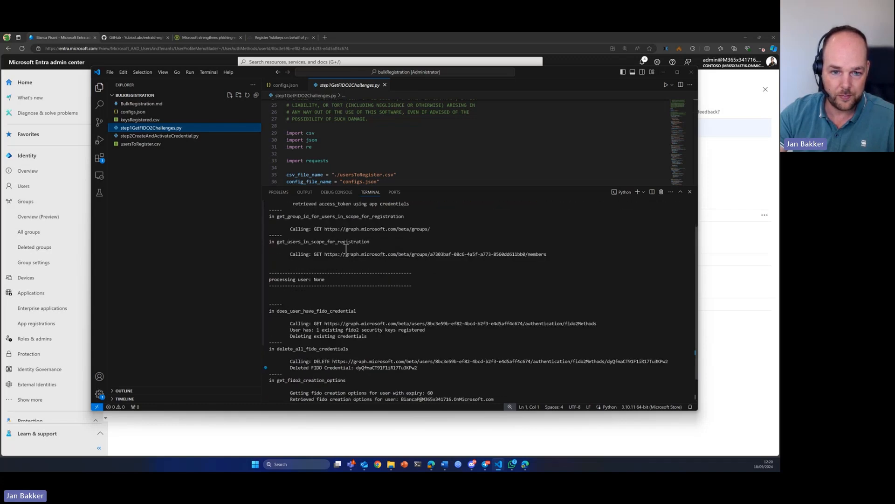
pyautogui.moveTo(415, 258)
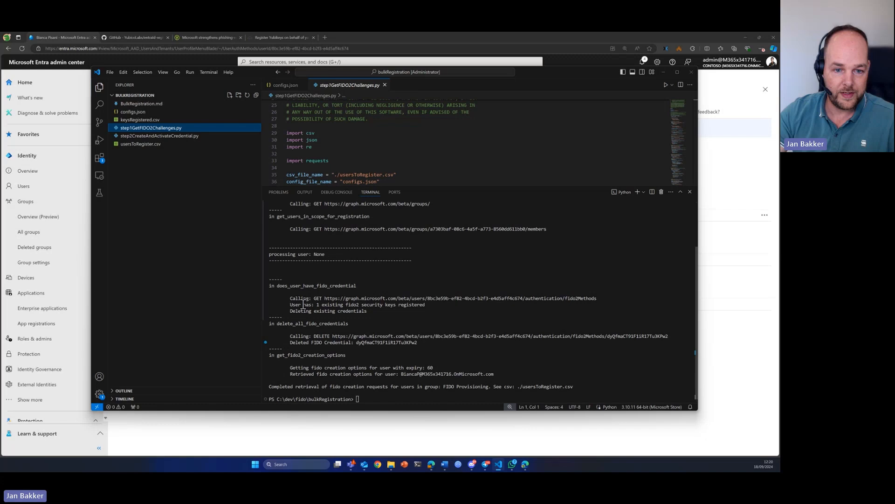
pyautogui.doubleClick(325, 304)
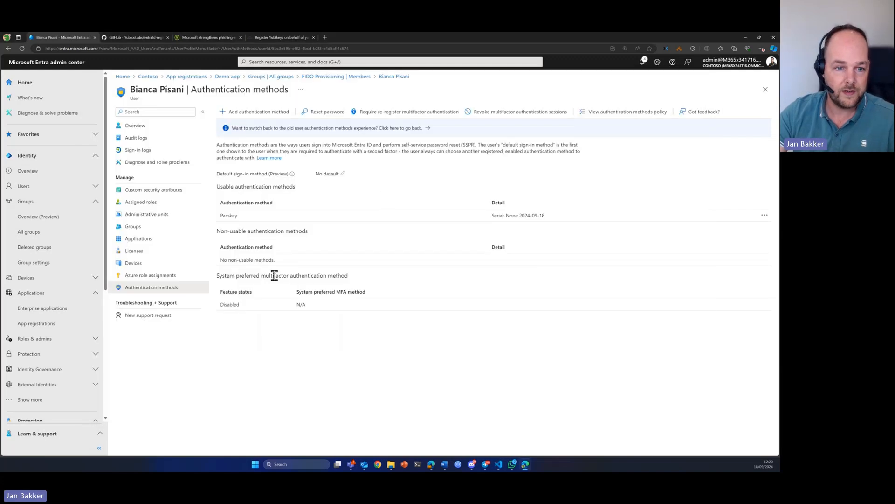
# Refresh Bianca's authentication methods and confirm 'No usable methods' remain
pyautogui.click(151, 287)
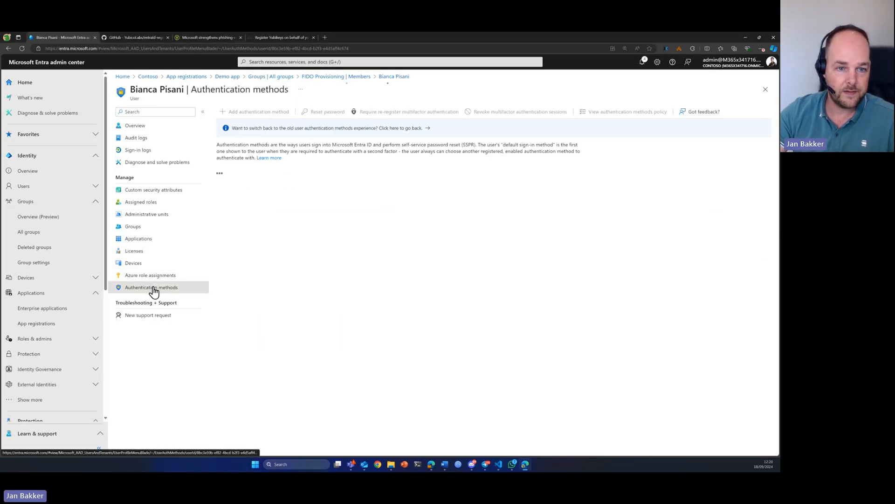
pyautogui.click(151, 287)
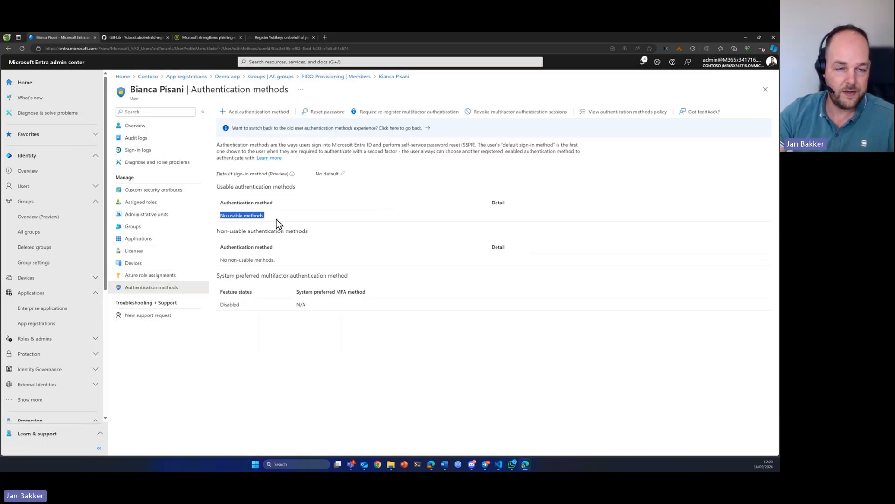
pyautogui.moveTo(499, 433)
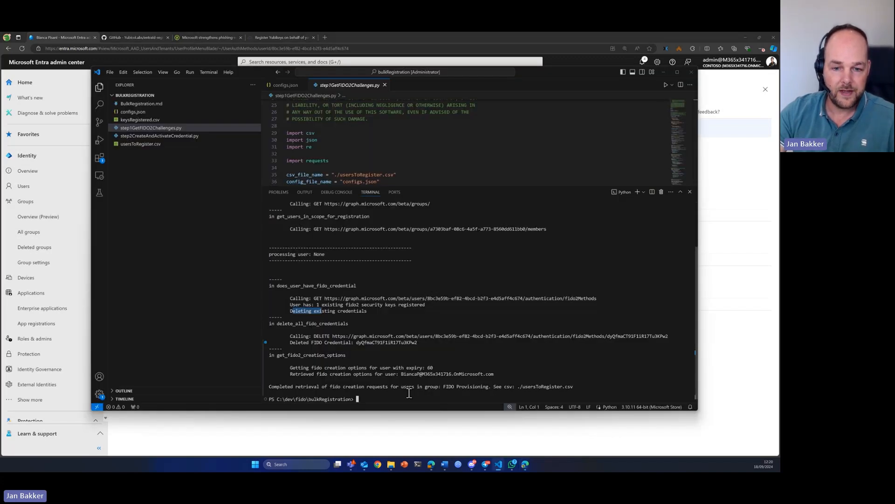
pyautogui.moveTo(276, 356)
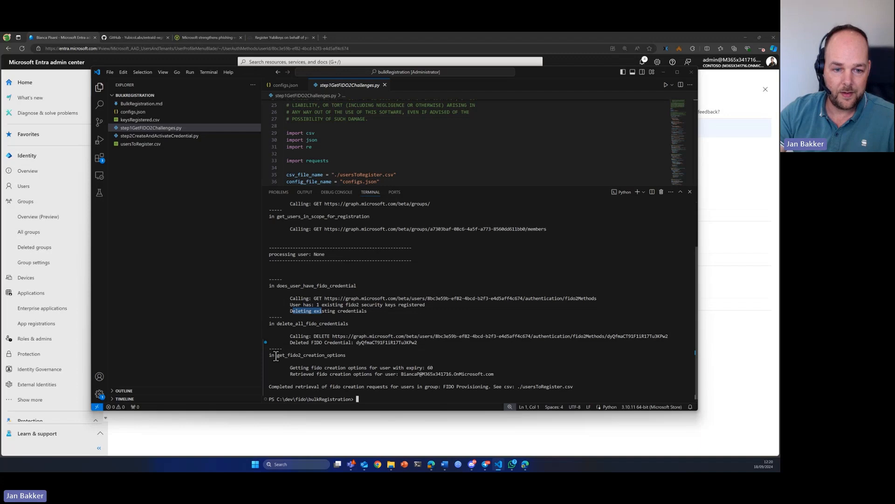
# Highlight the challenge expiry of 60 and open usersToRegister.csv
pyautogui.doubleClick(310, 354)
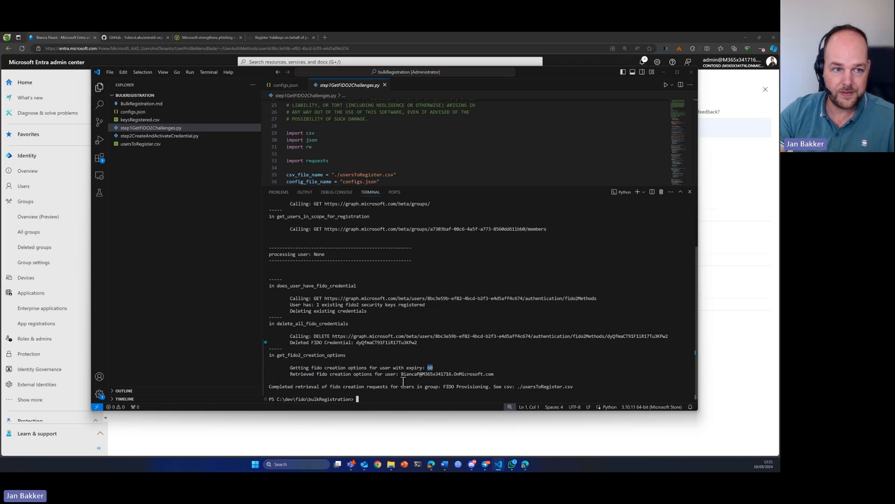
pyautogui.click(140, 143)
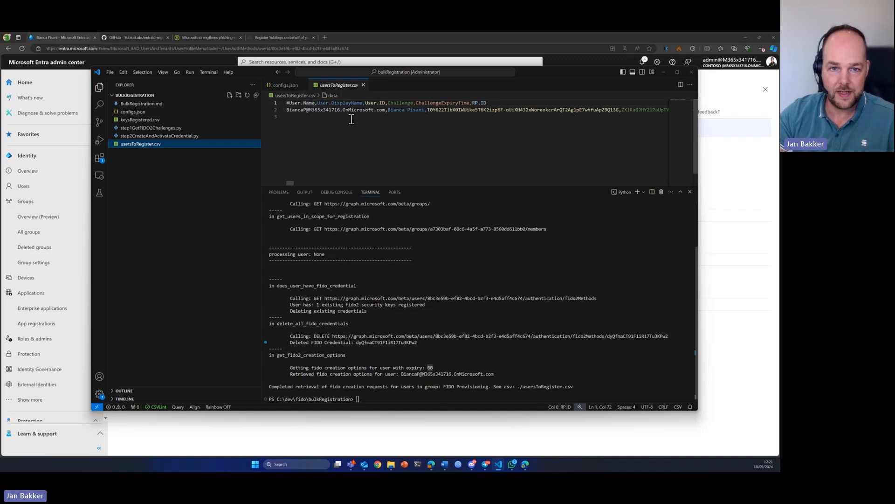
pyautogui.moveTo(411, 127)
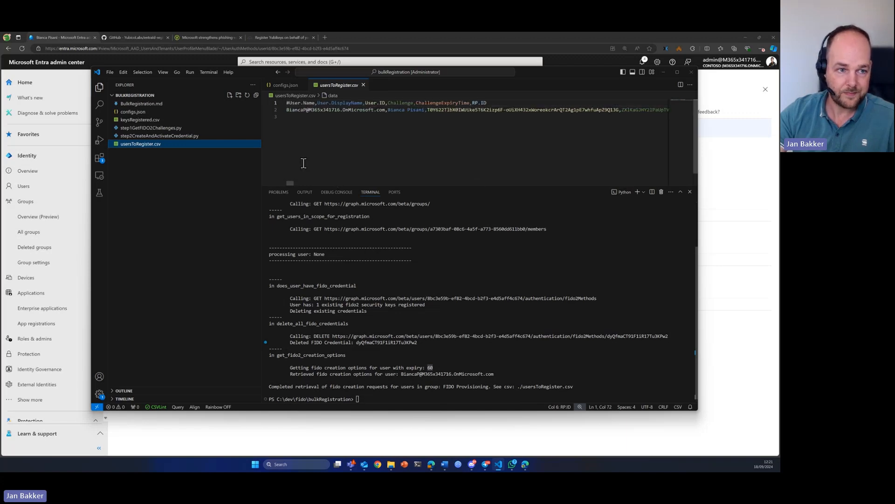
# Run step2CreateAndActivateCredential.py to register the YubiKey, then open the registered keys file
pyautogui.click(159, 136)
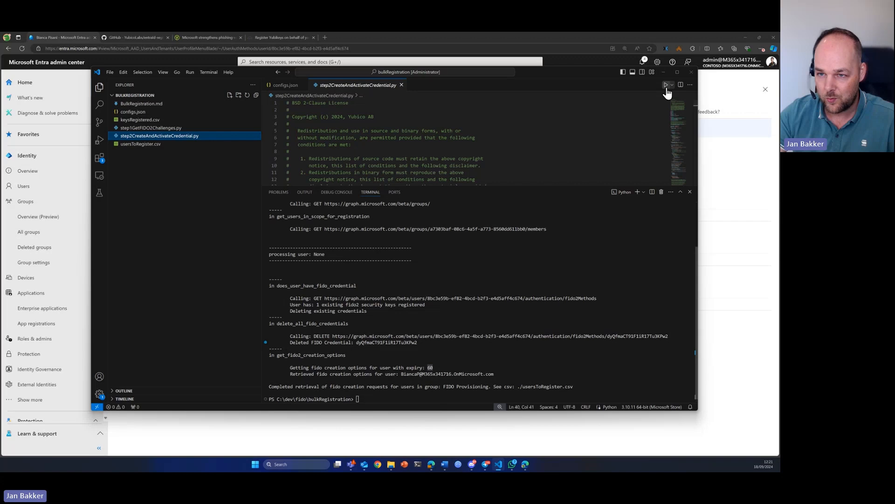
pyautogui.click(666, 85)
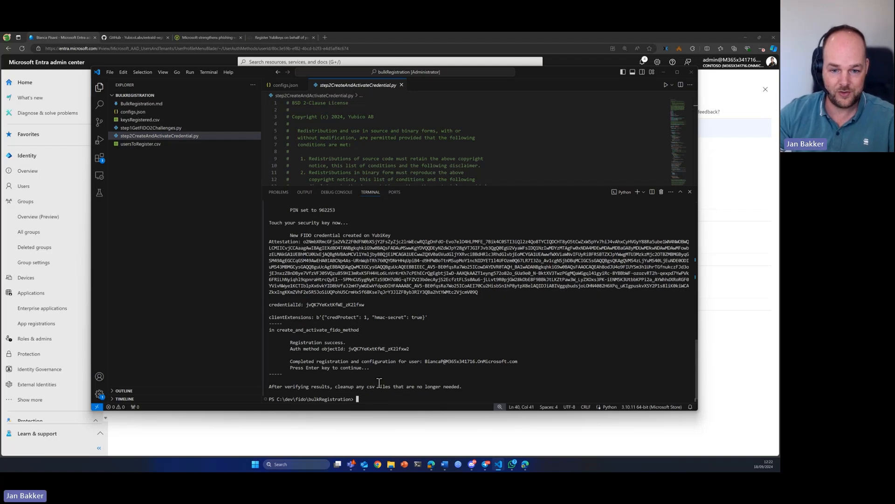
pyautogui.moveTo(389, 375)
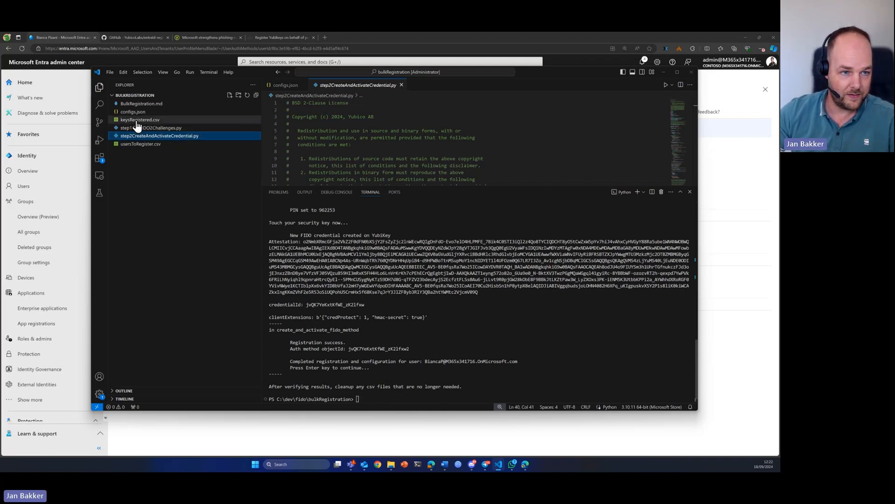
pyautogui.click(139, 119)
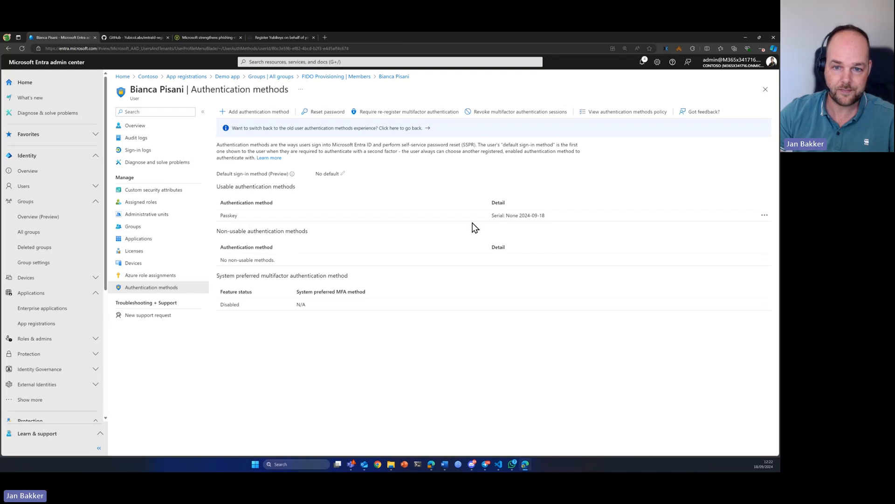
pyautogui.moveTo(509, 220)
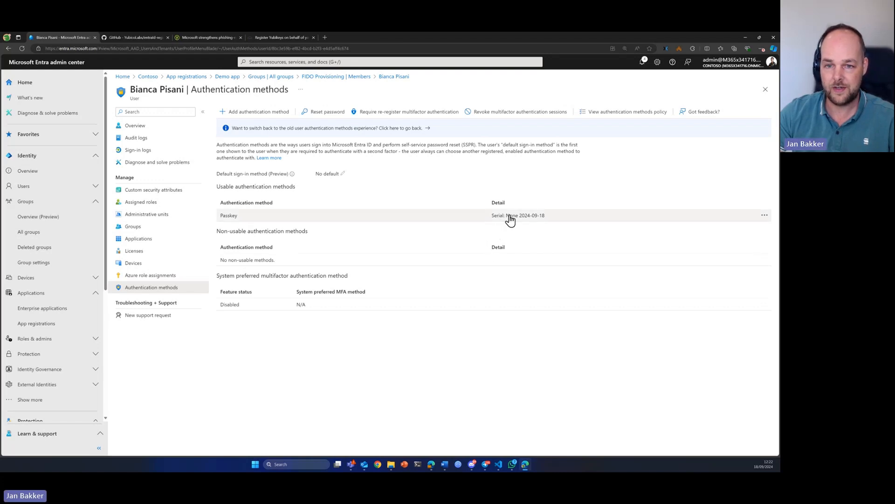
pyautogui.moveTo(516, 221)
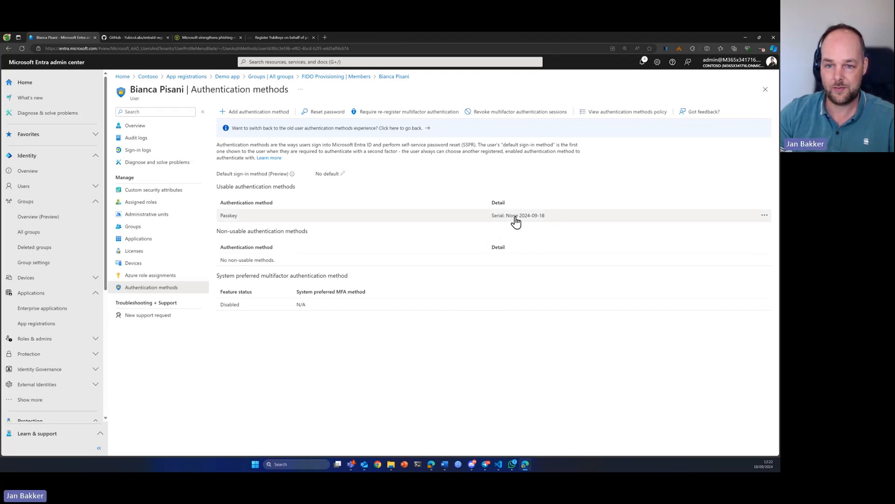
pyautogui.moveTo(542, 221)
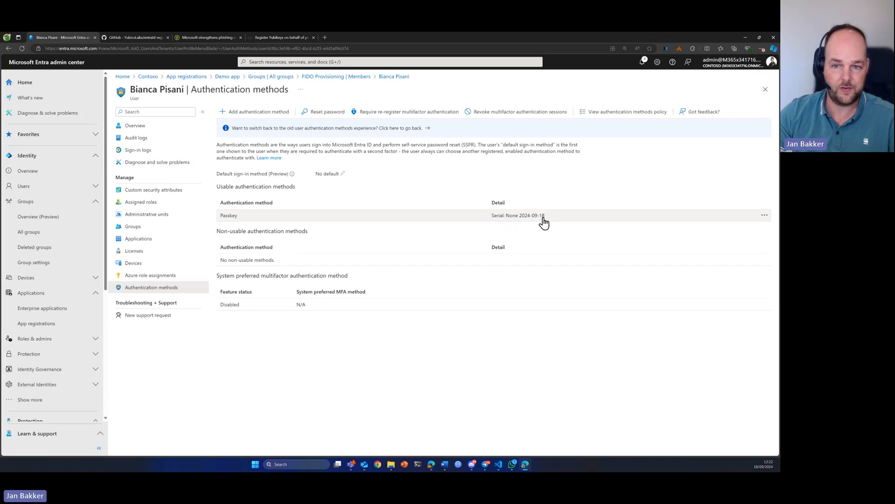
pyautogui.moveTo(445, 253)
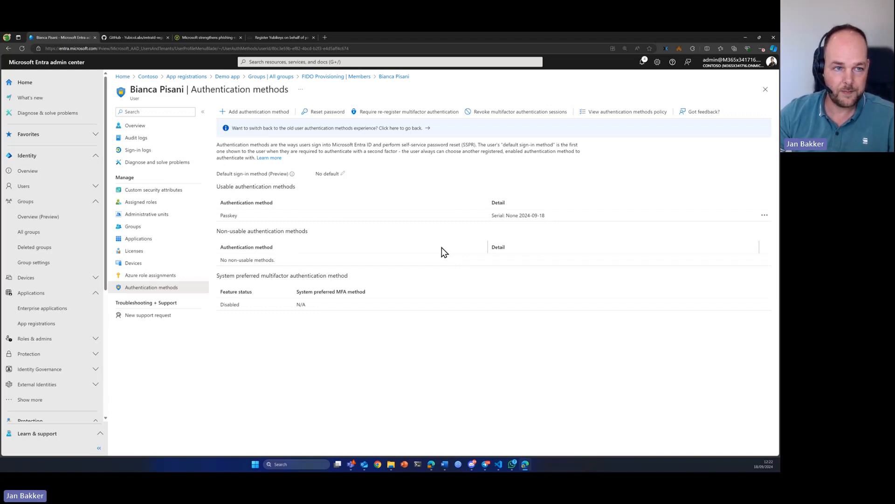
# Switch to the janbakker.tech article and scroll to its title and intro
pyautogui.click(281, 37)
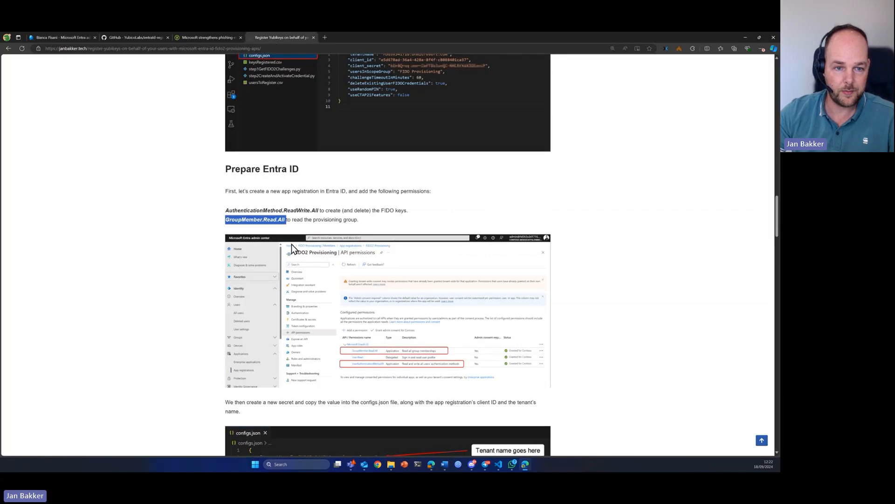
pyautogui.scroll(-3)
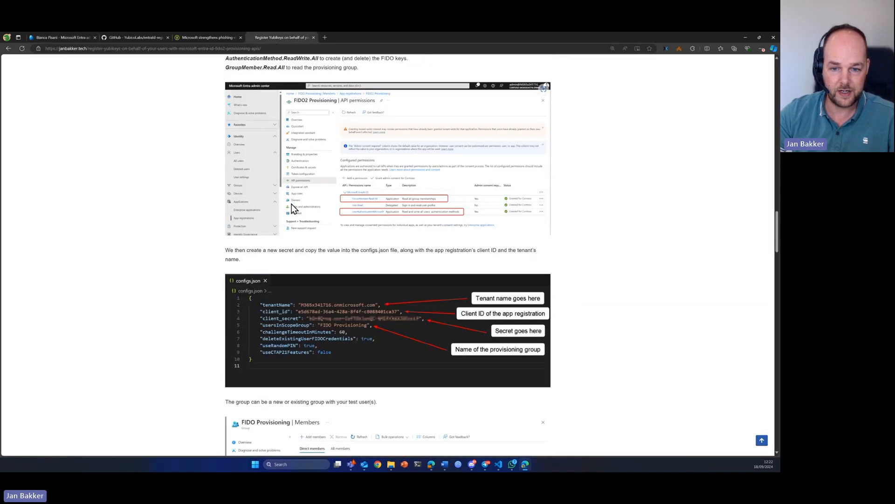
pyautogui.scroll(-3)
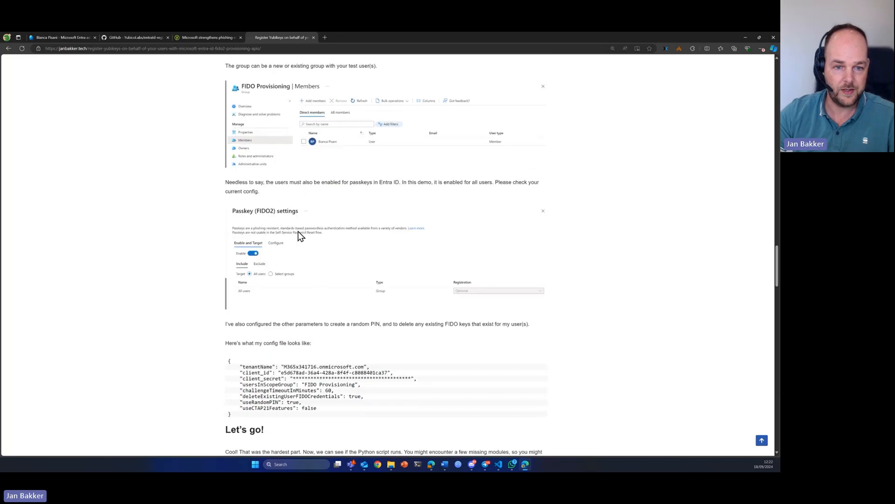
pyautogui.scroll(-3)
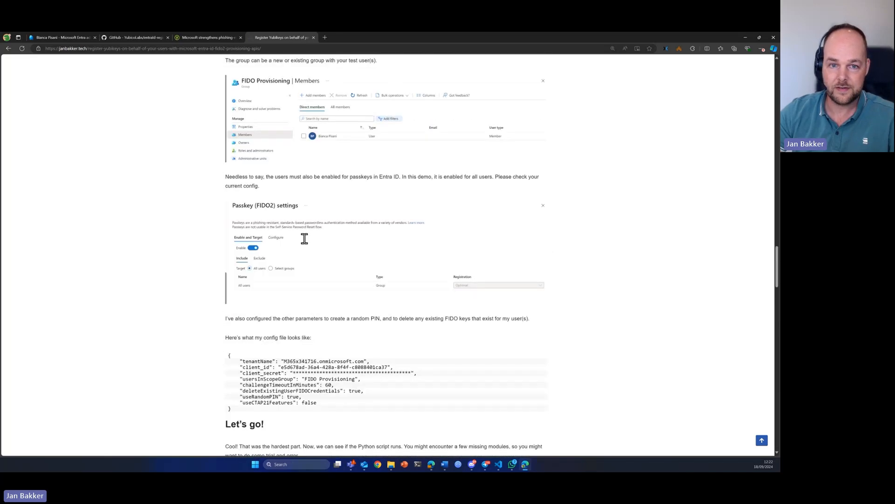
pyautogui.scroll(3)
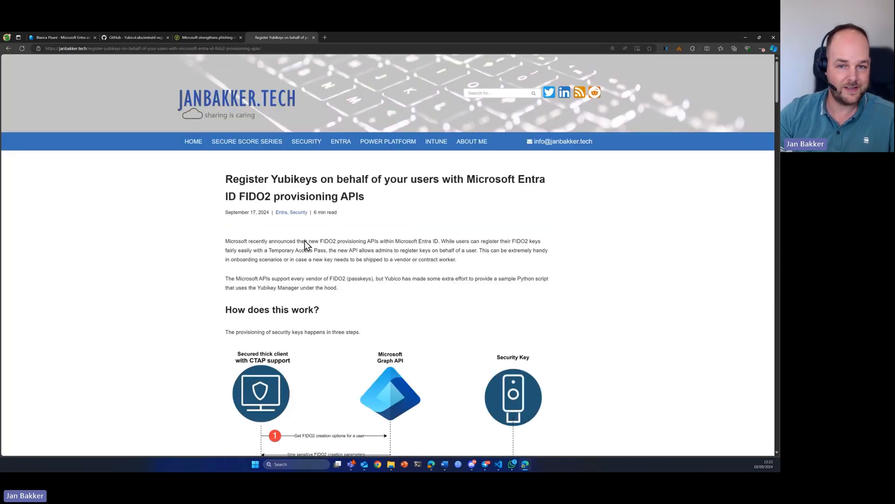